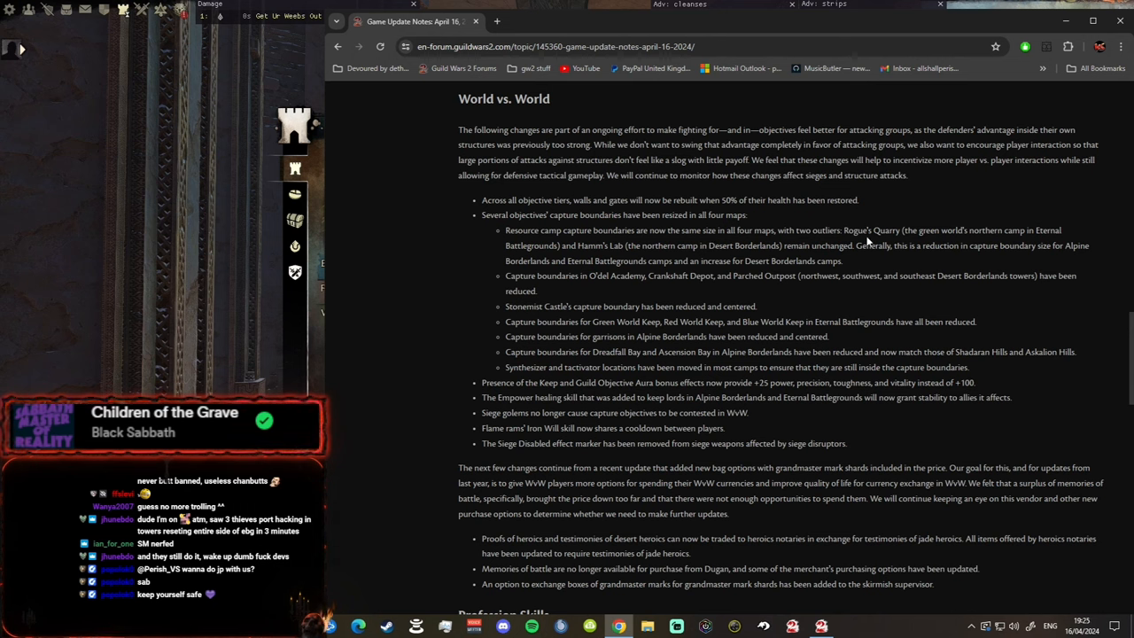
mouse_move(900, 241)
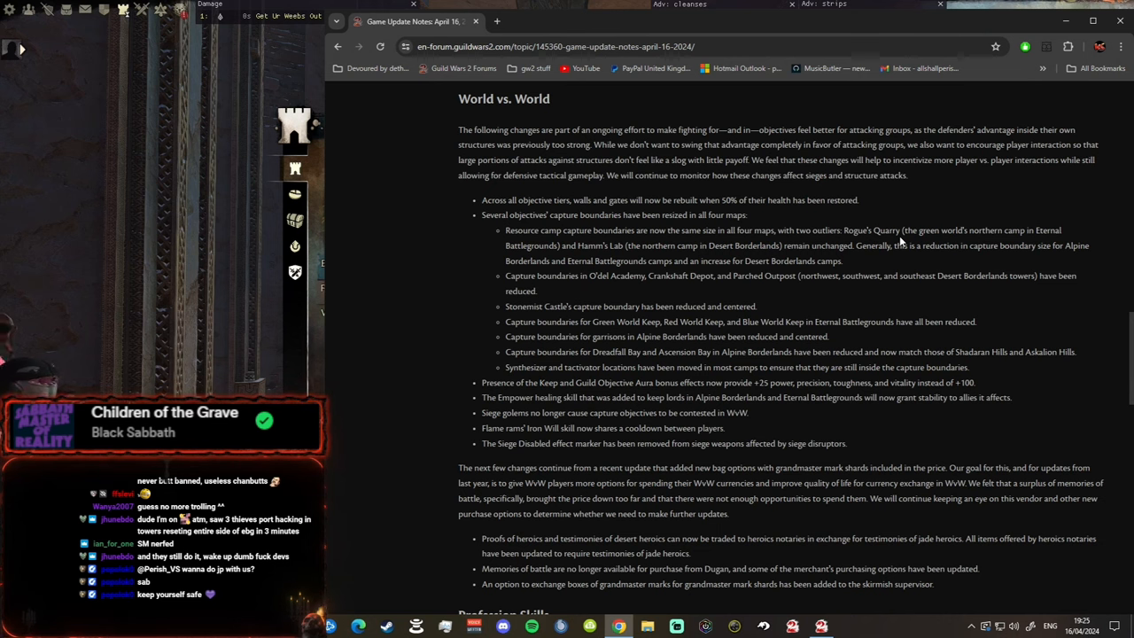
mouse_move(1026, 241)
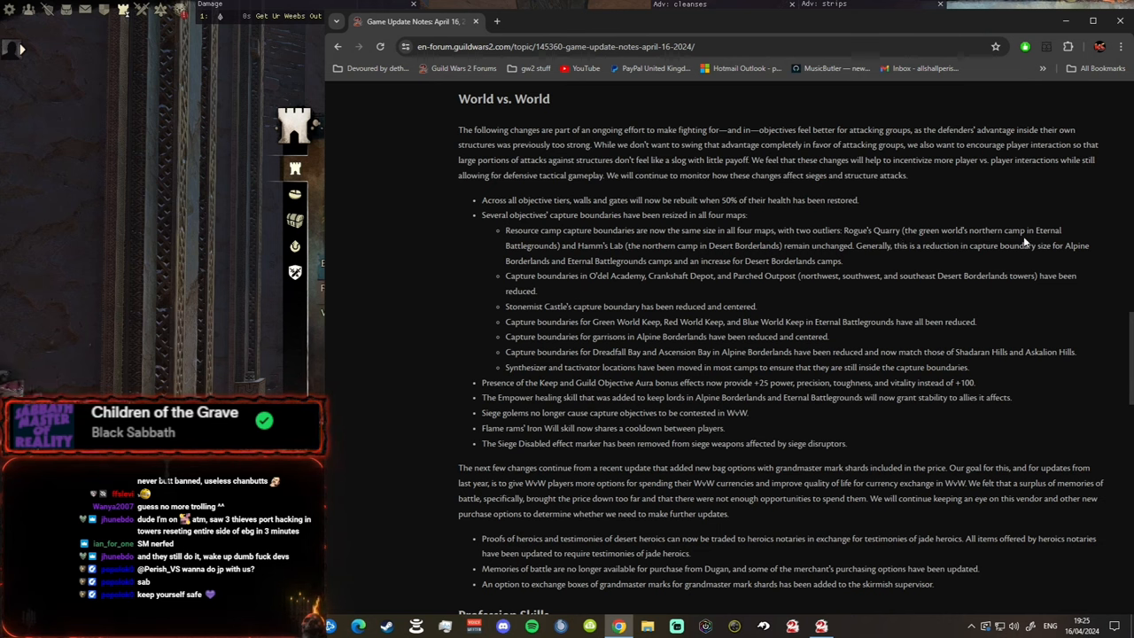
mouse_move(592, 262)
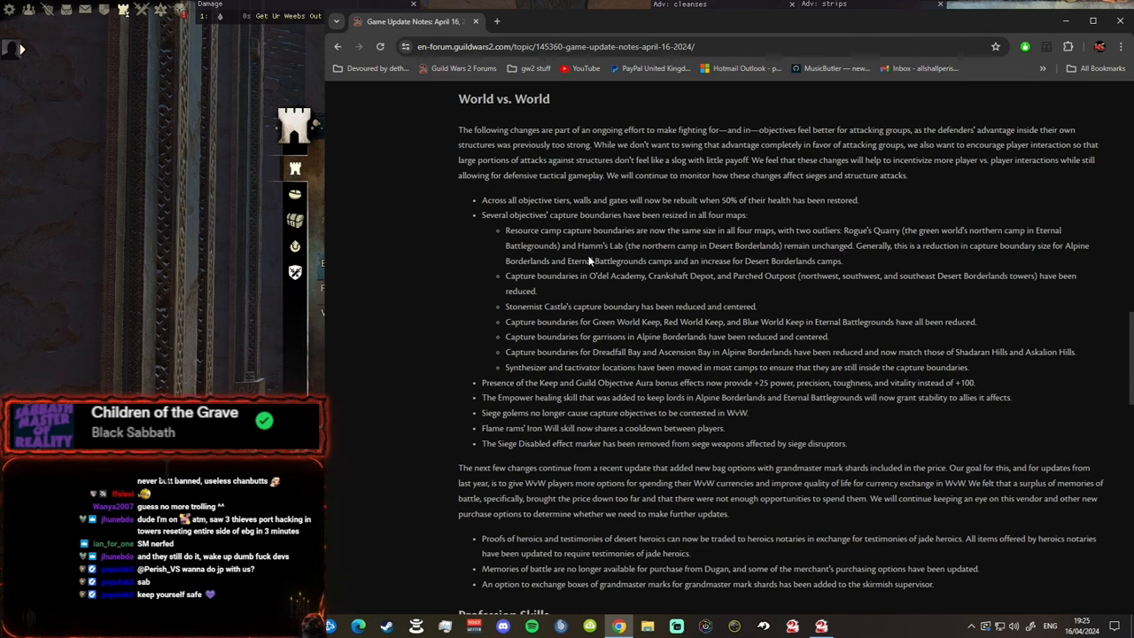
mouse_move(675, 259)
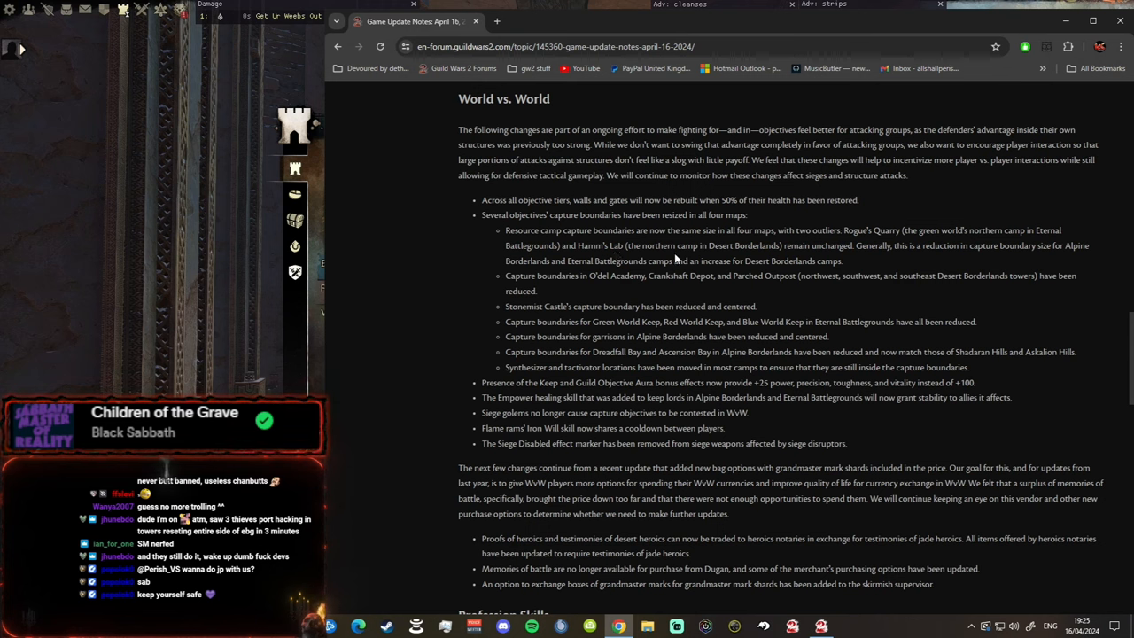
mouse_move(849, 259)
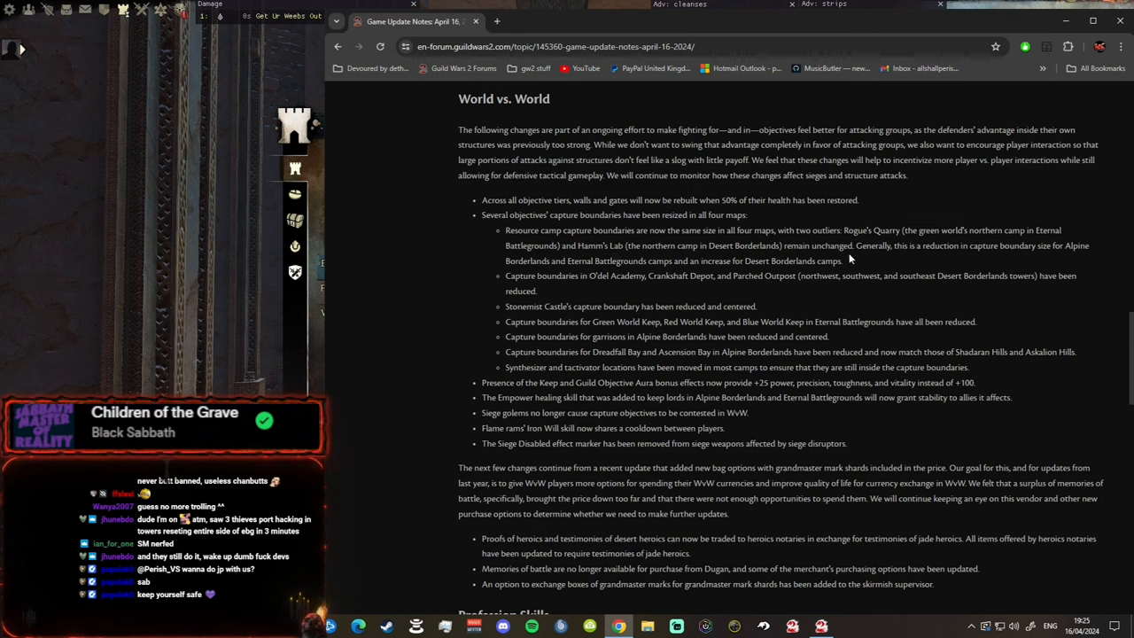
mouse_move(980, 259)
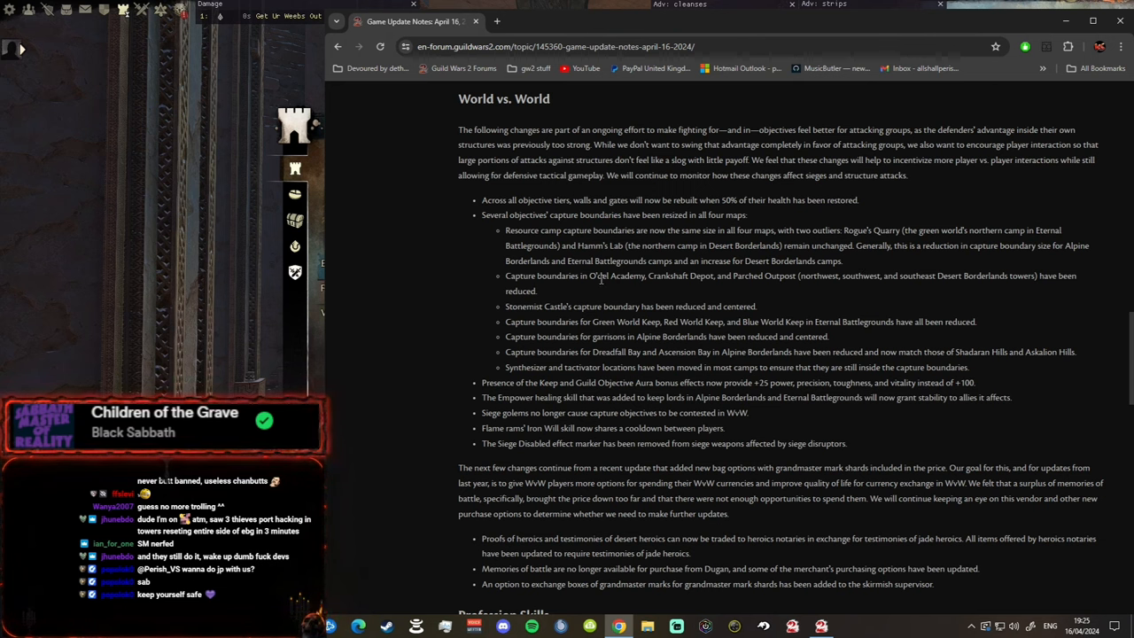
mouse_move(748, 291)
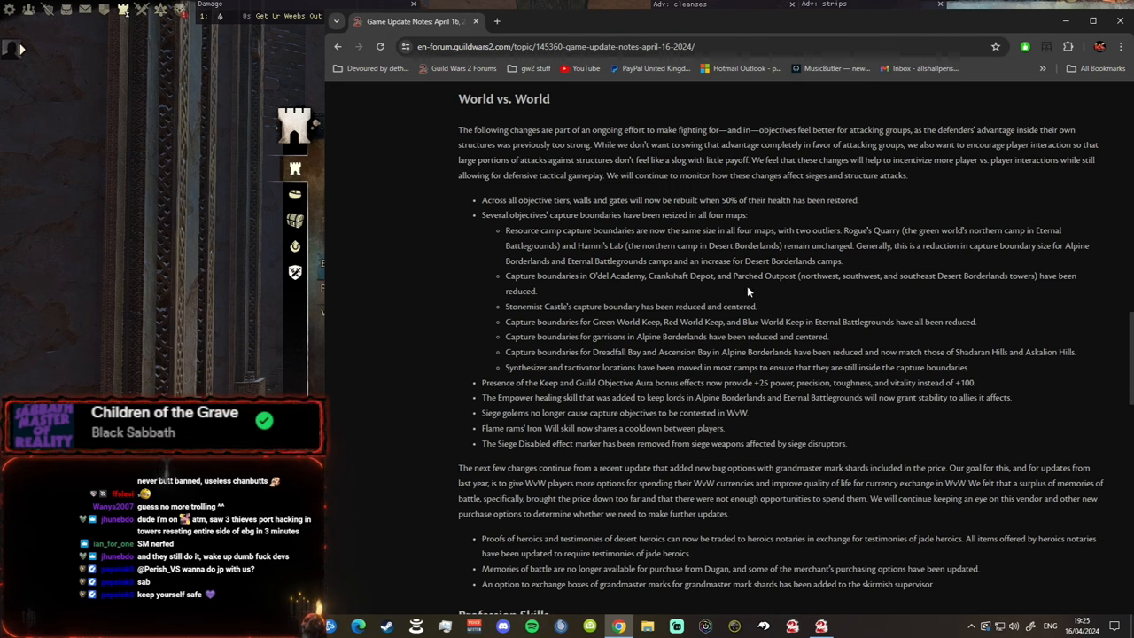
mouse_move(819, 273)
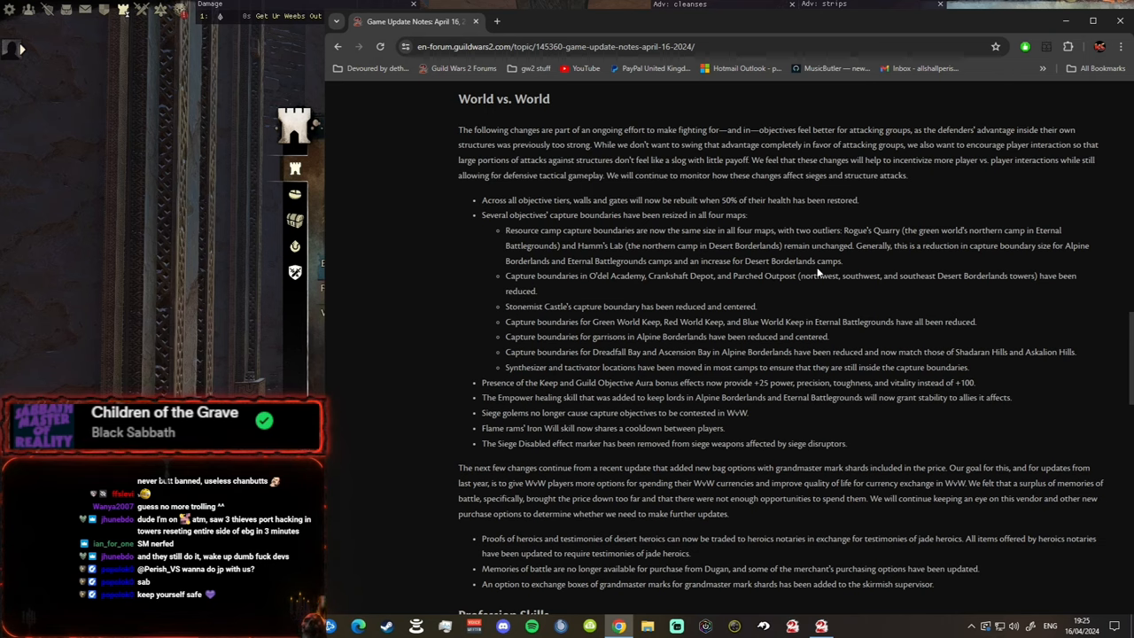
mouse_move(542, 294)
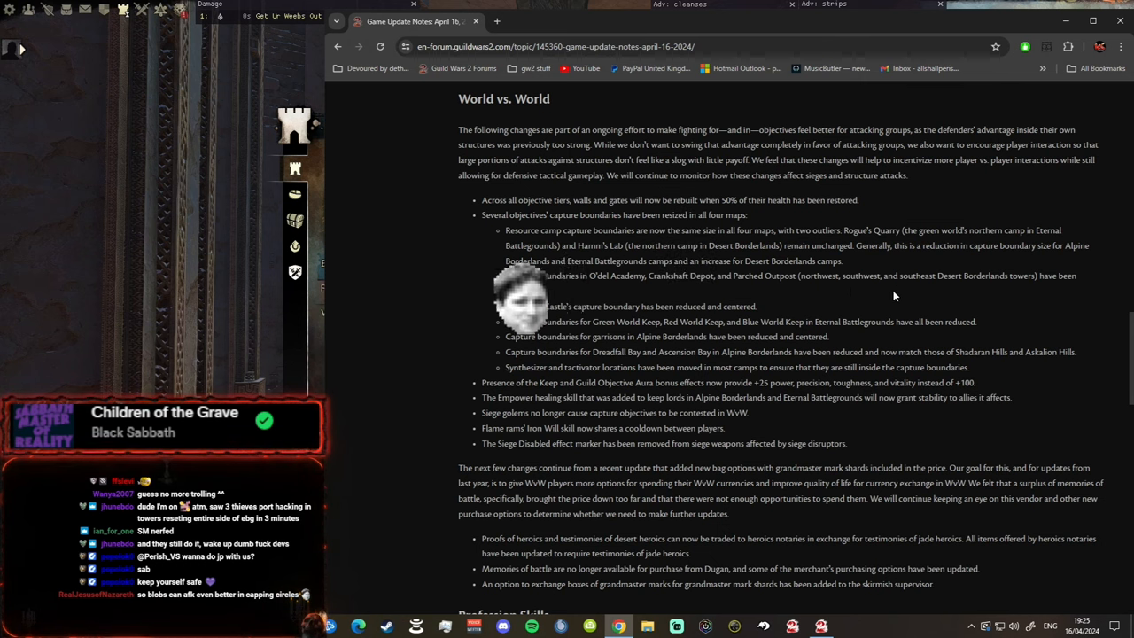
mouse_move(667, 294)
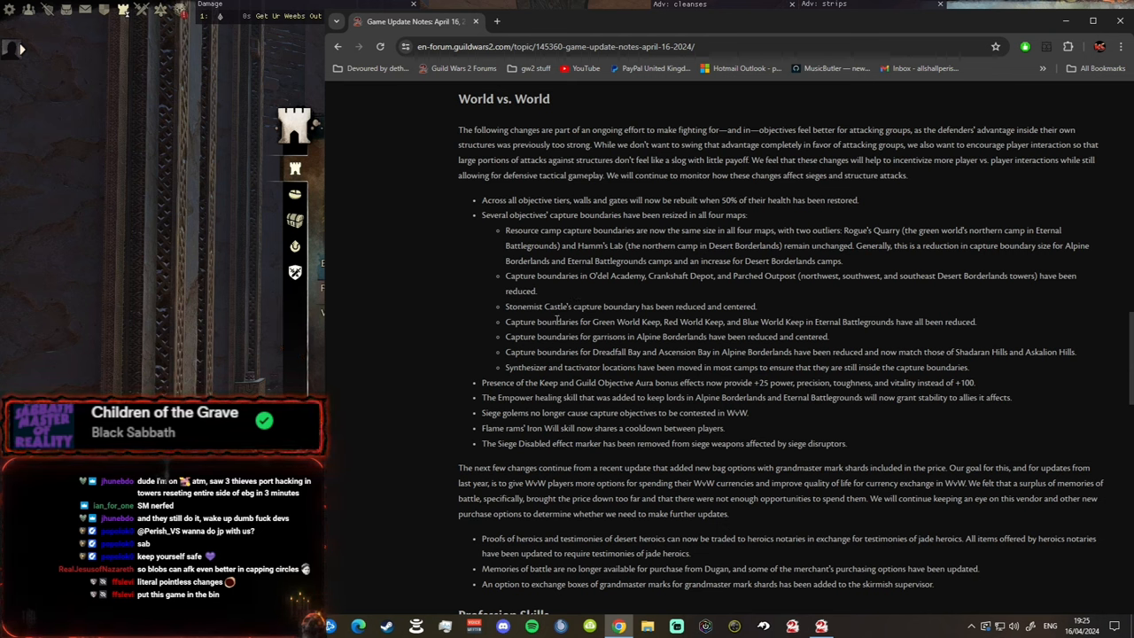
mouse_move(716, 319)
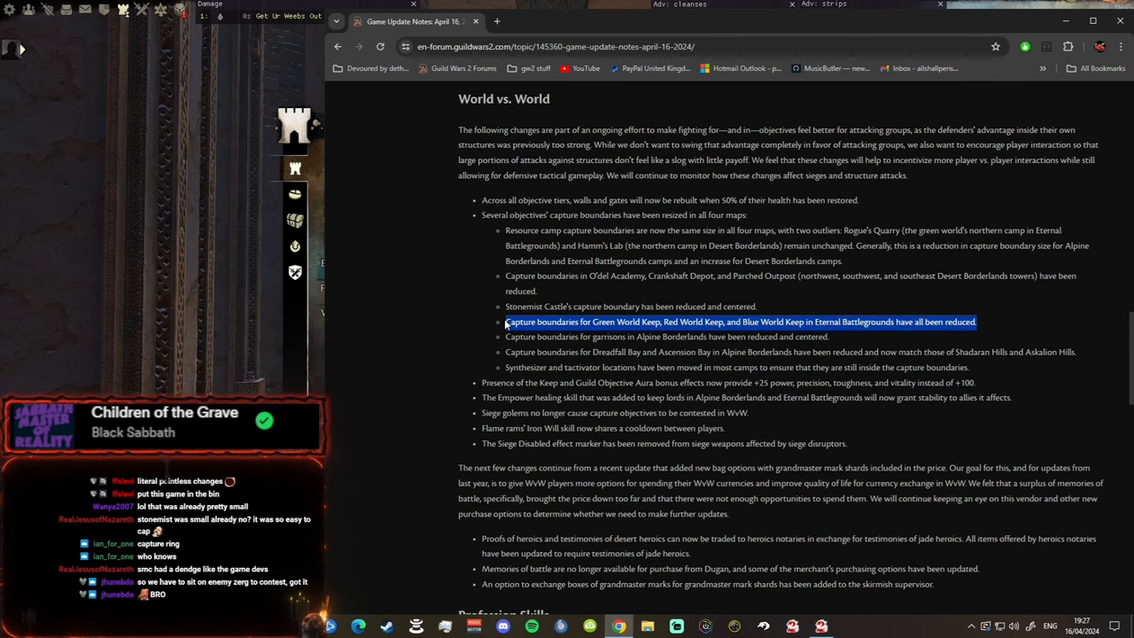
mouse_move(795, 351)
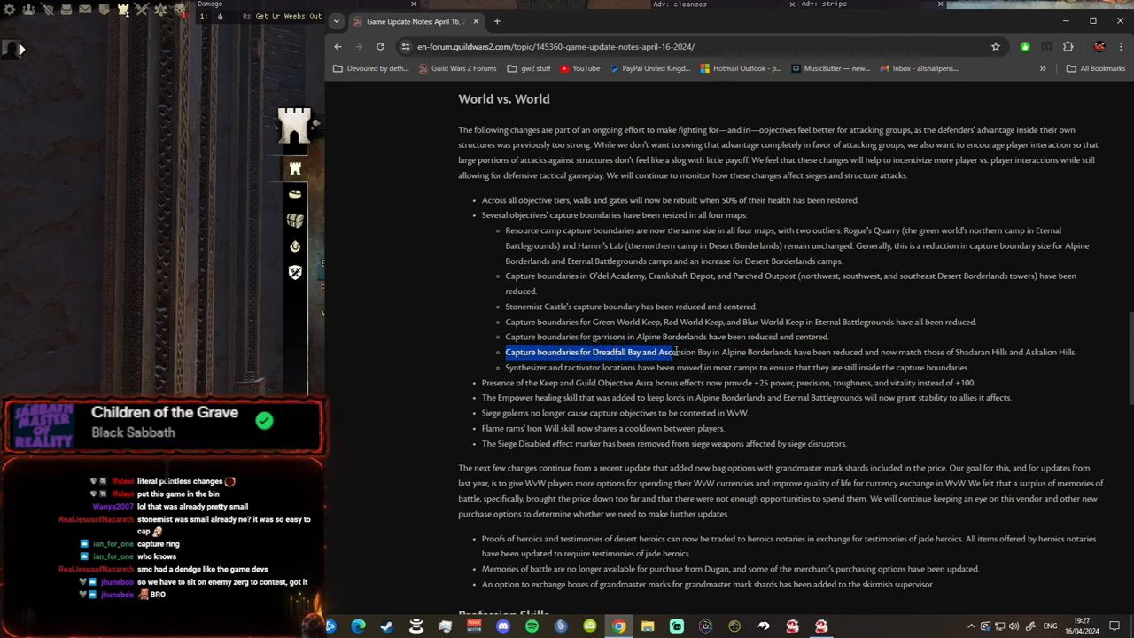
Step: Highlight the Dreadfall/Ascension Bay boundary note, then the whole Presence of the Keep +25 stats bullet
drag(505, 351, 968, 367)
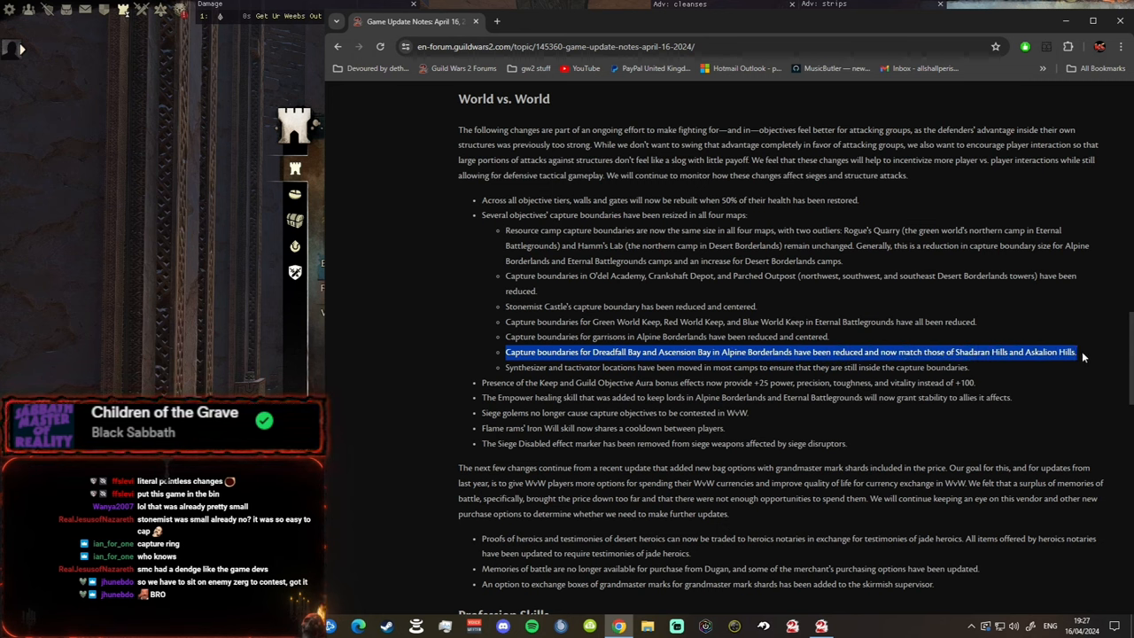
mouse_move(1013, 372)
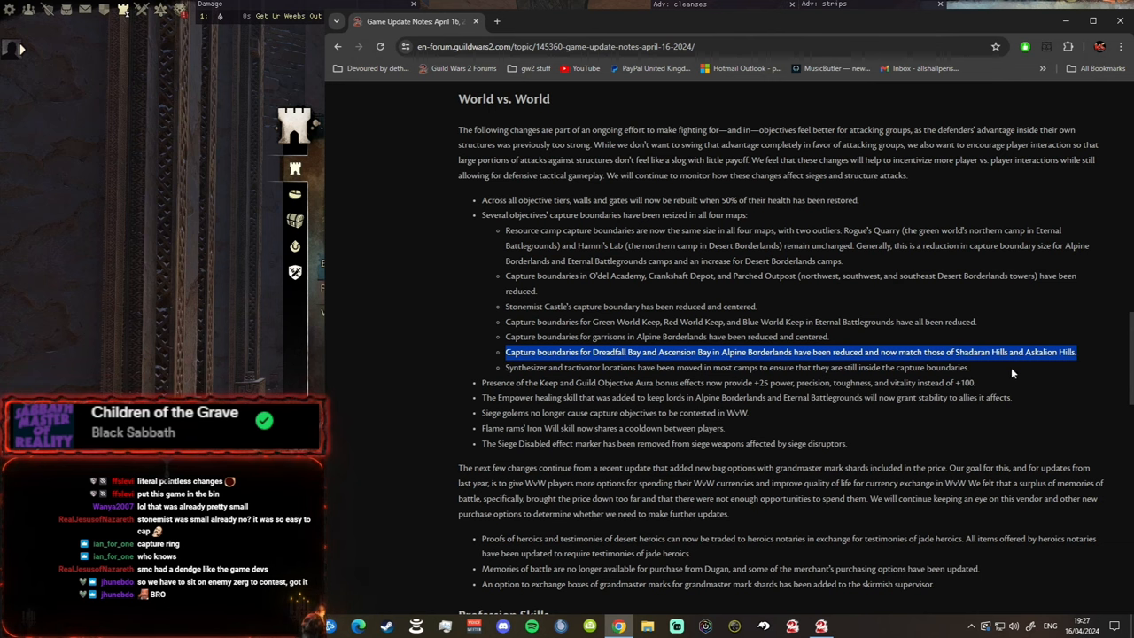
mouse_move(700, 383)
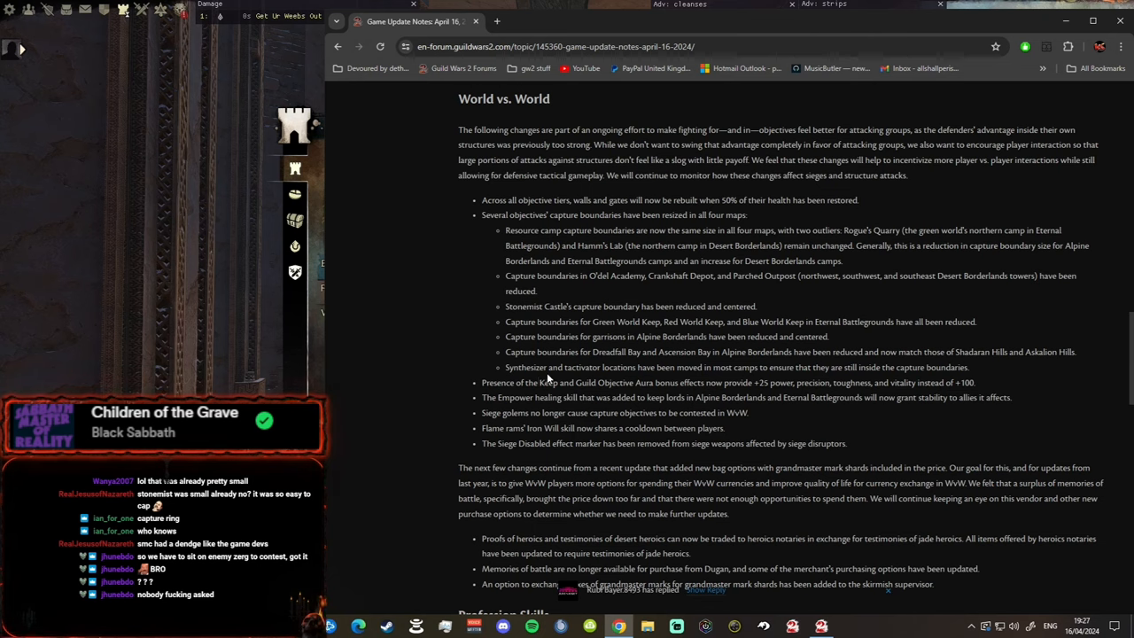
double_click(498, 382)
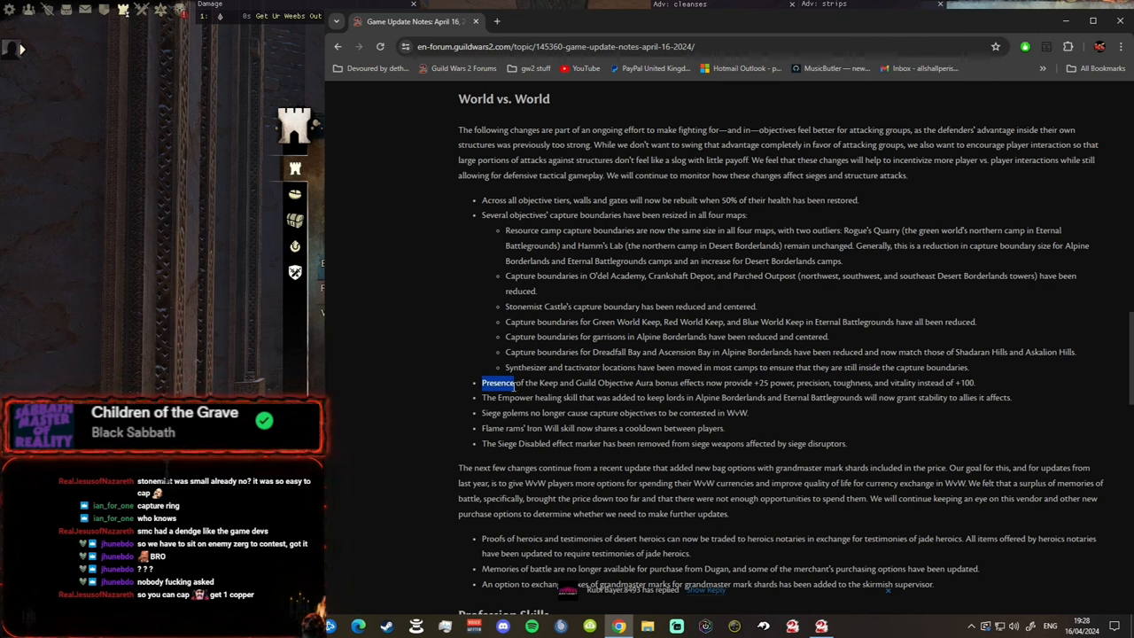
drag(499, 382, 645, 382)
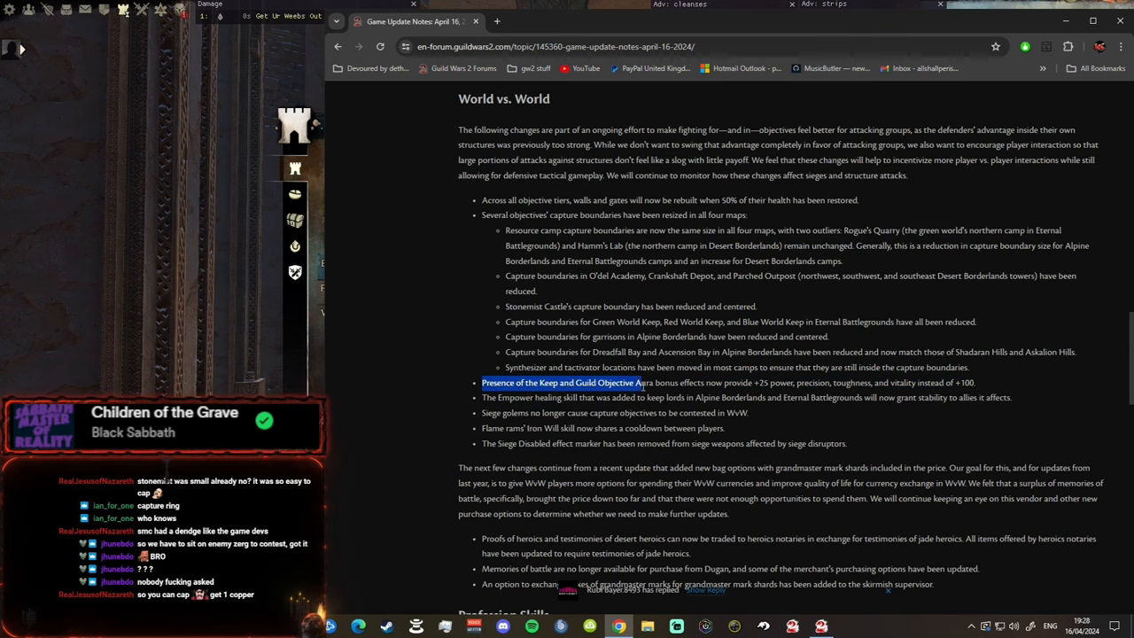
drag(645, 383, 747, 383)
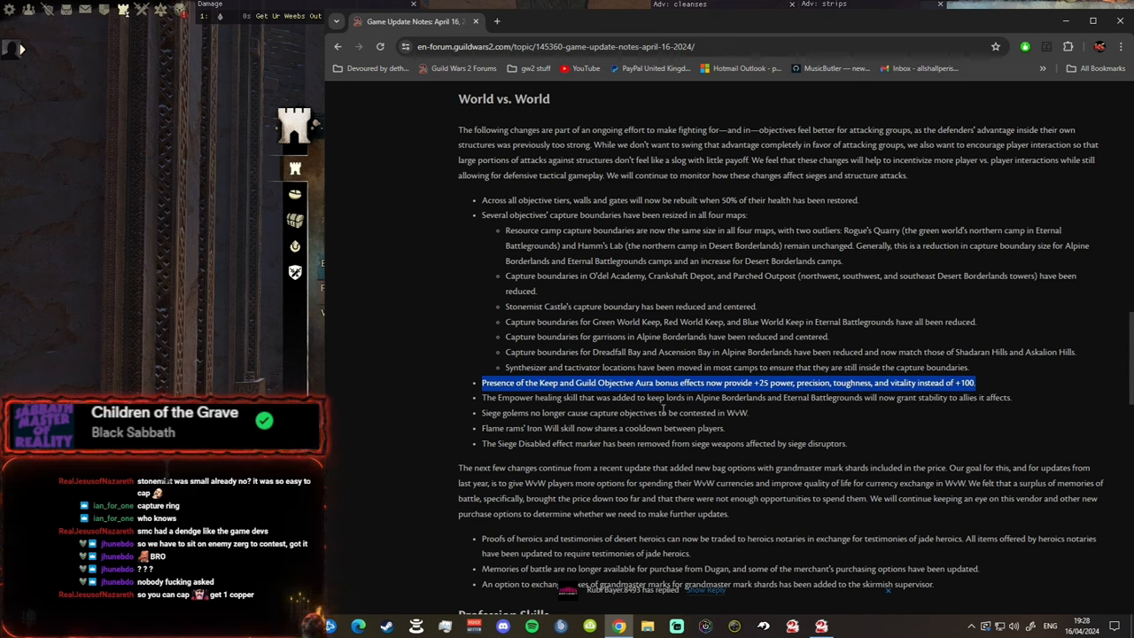
mouse_move(798, 397)
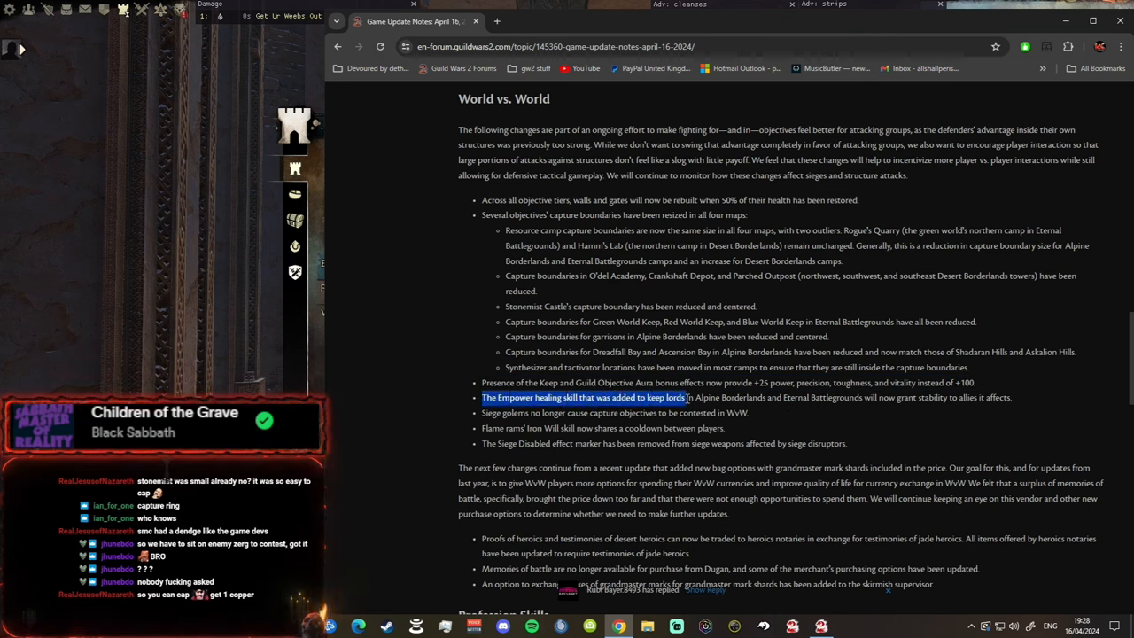
Step: Highlight the whole Empower healing skill stability bullet for Alpine Borderlands and Eternal Battlegrounds
drag(682, 397, 991, 397)
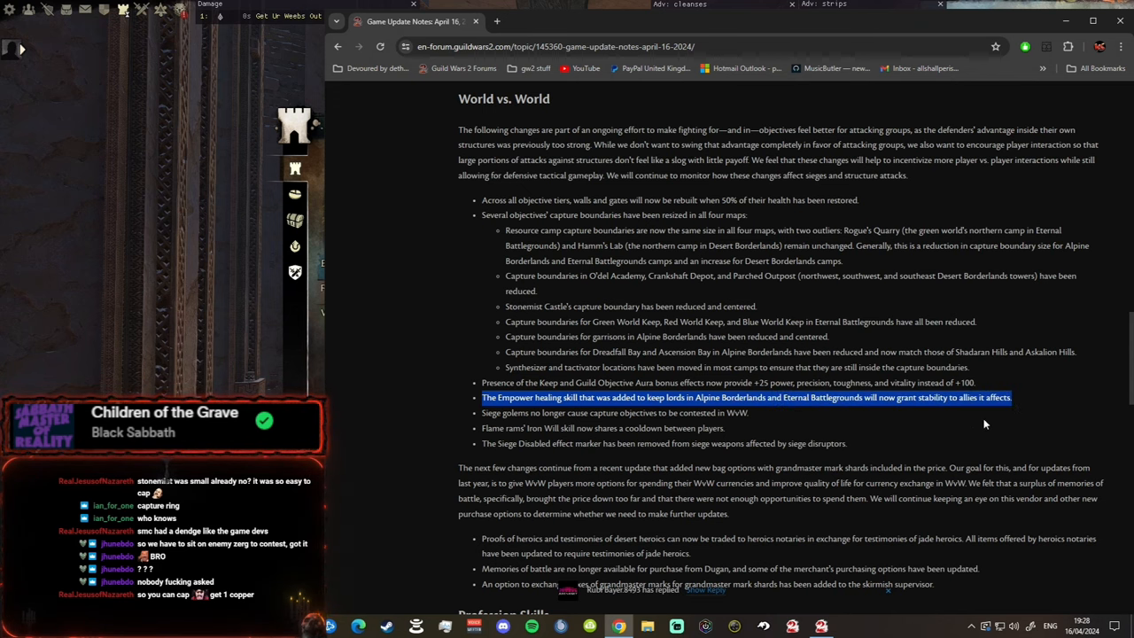
mouse_move(943, 436)
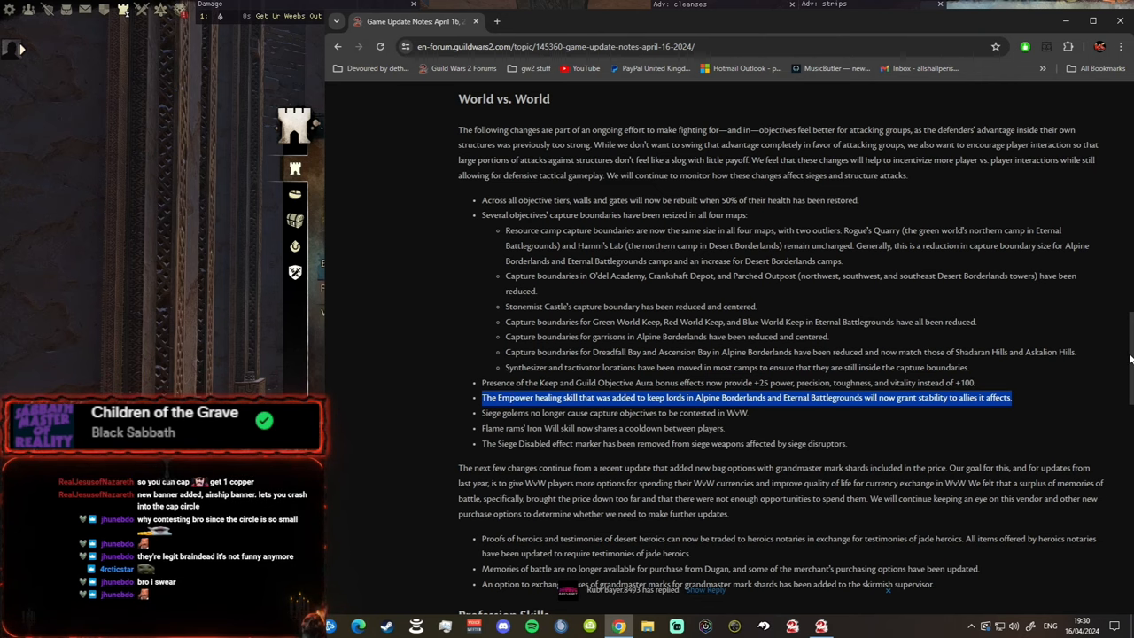
Step: Clear the Empower highlight and highlight the whole siege golems no longer contest objectives bullet
scroll(down, 3)
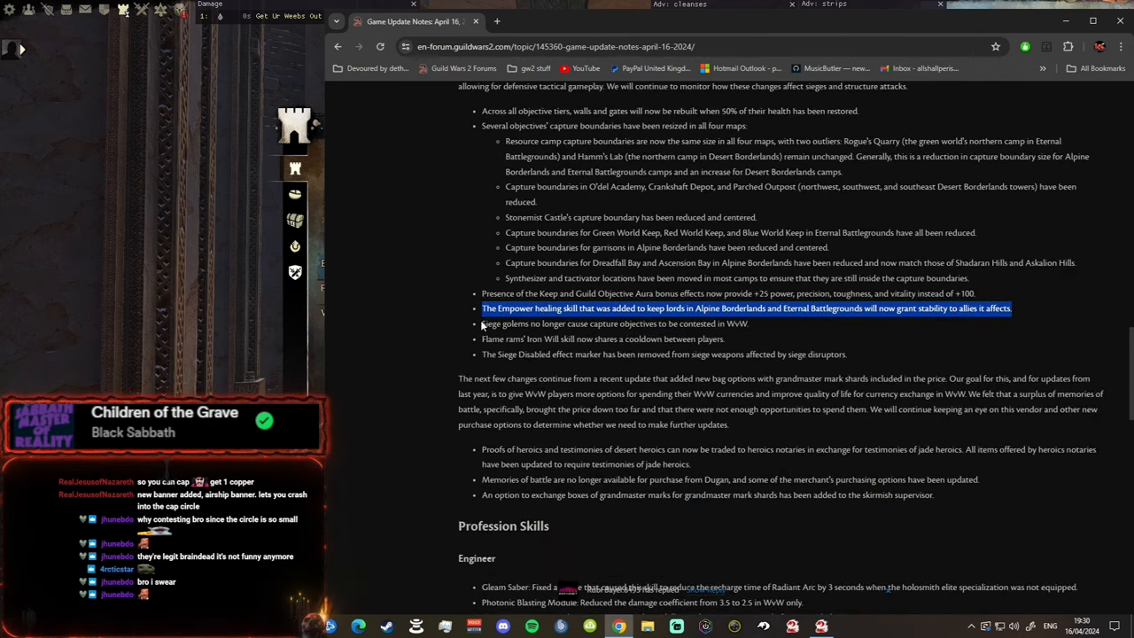
click(592, 323)
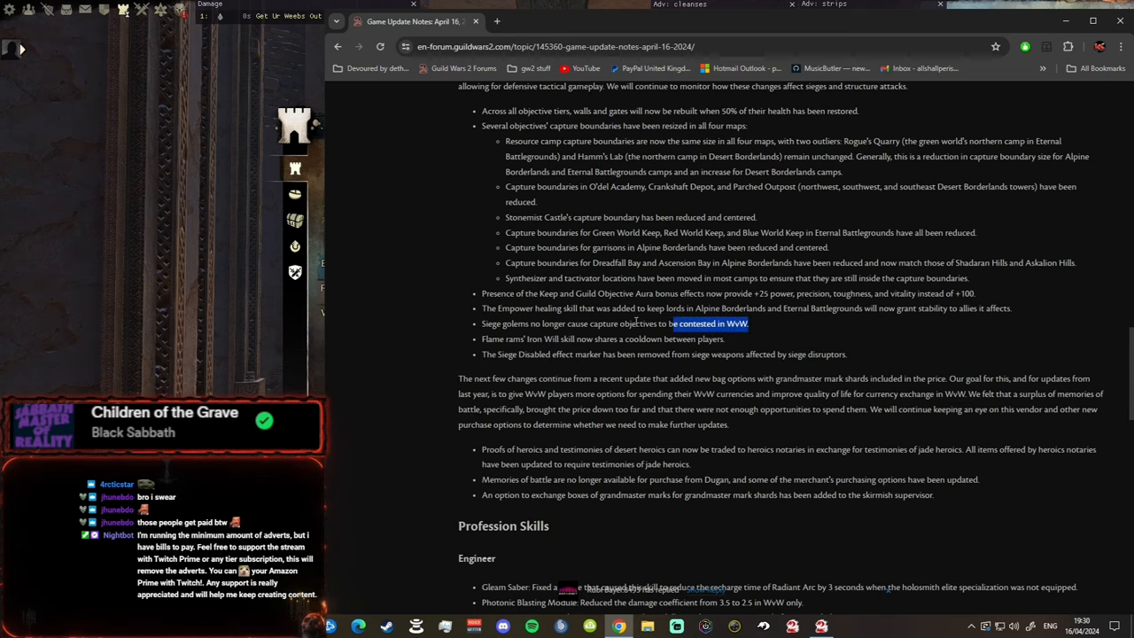
triple_click(613, 322)
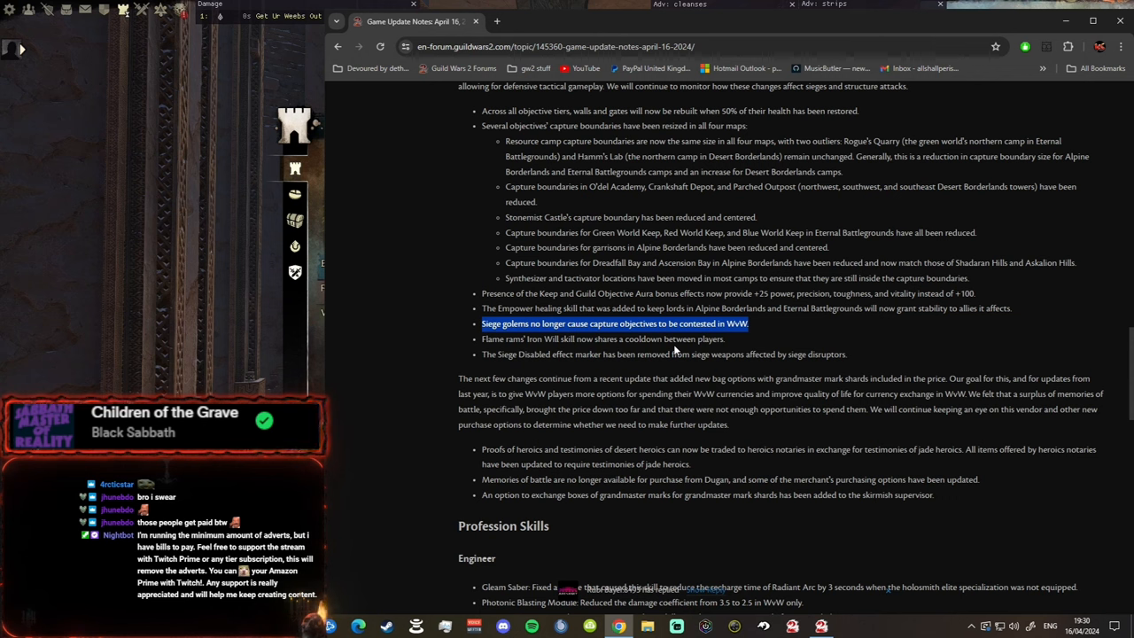
mouse_move(685, 340)
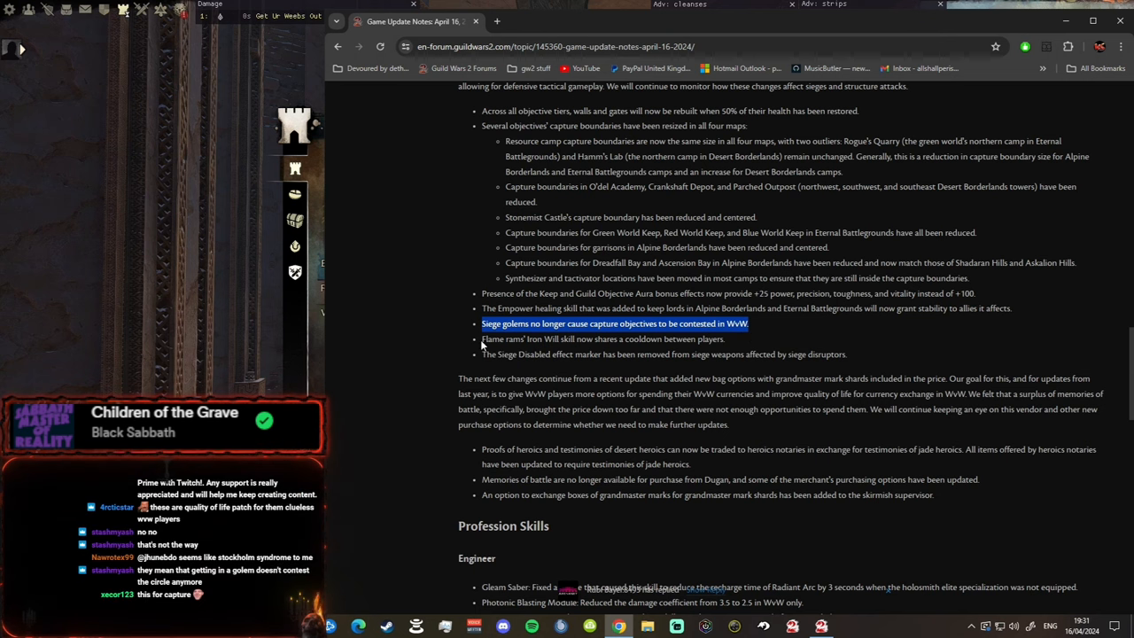
Step: Mark the flame ram cooldown note and move down into the WvW currency paragraph
click(521, 338)
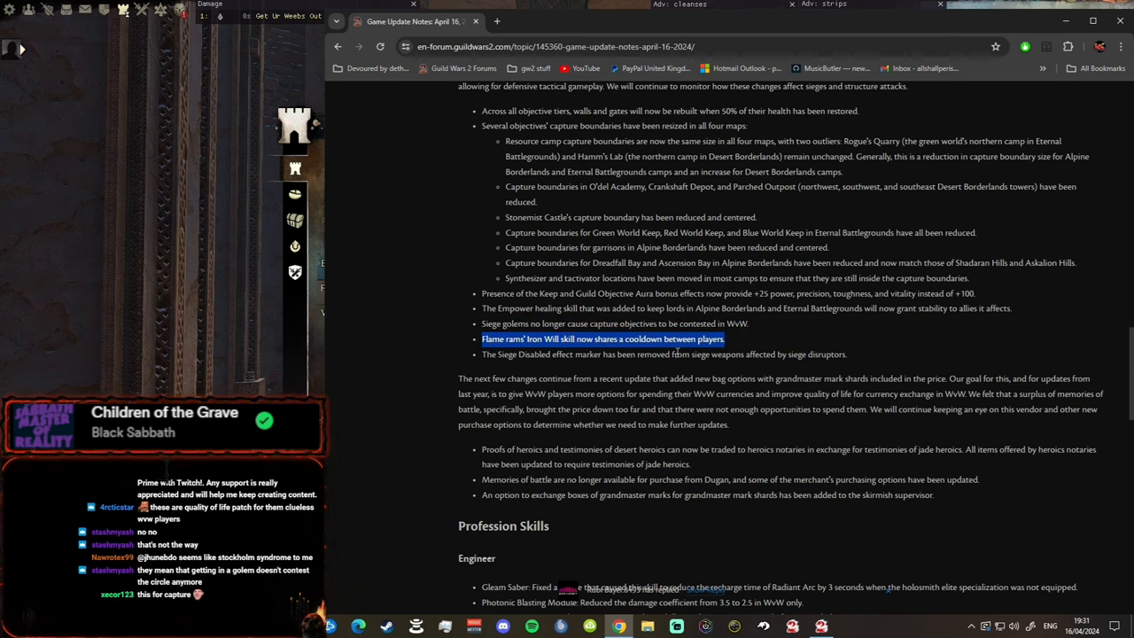
mouse_move(523, 349)
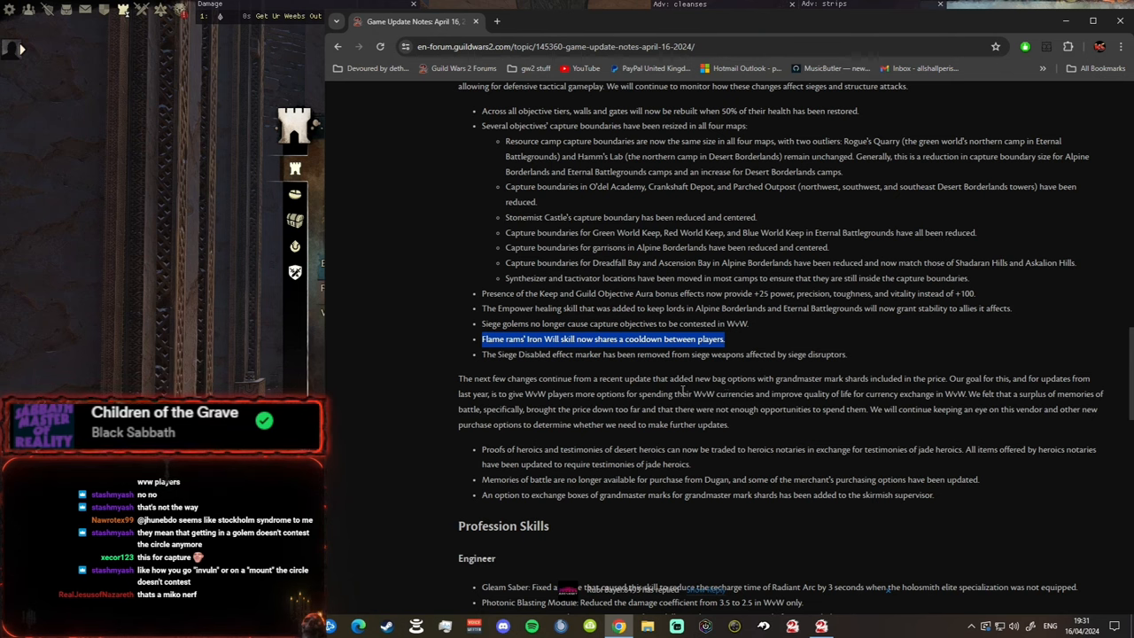
mouse_move(656, 372)
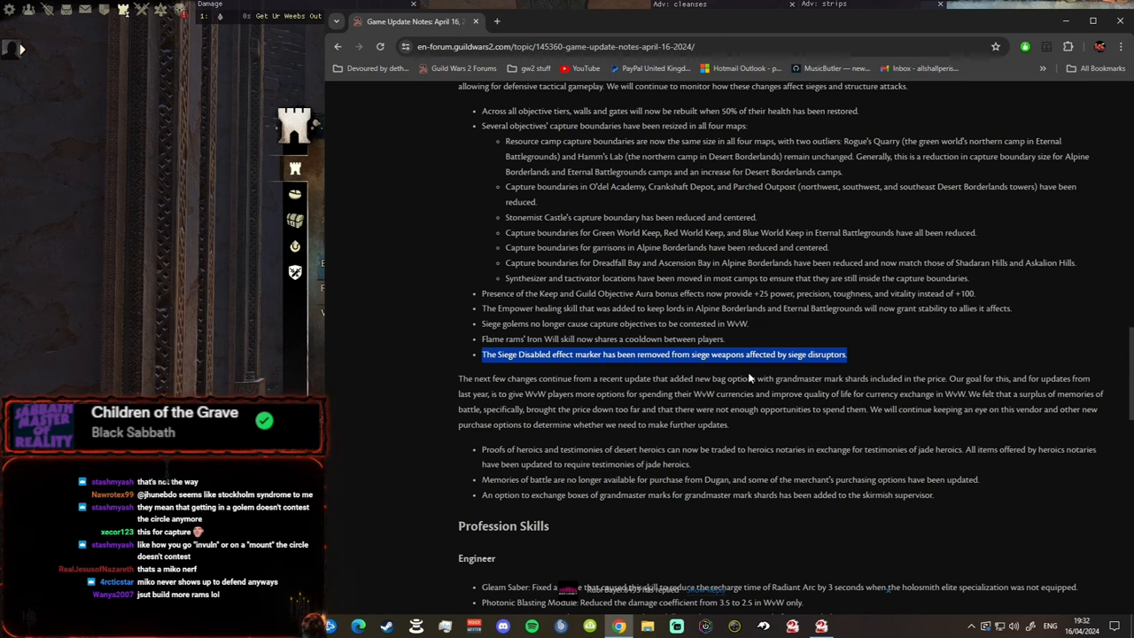
scroll(down, 3)
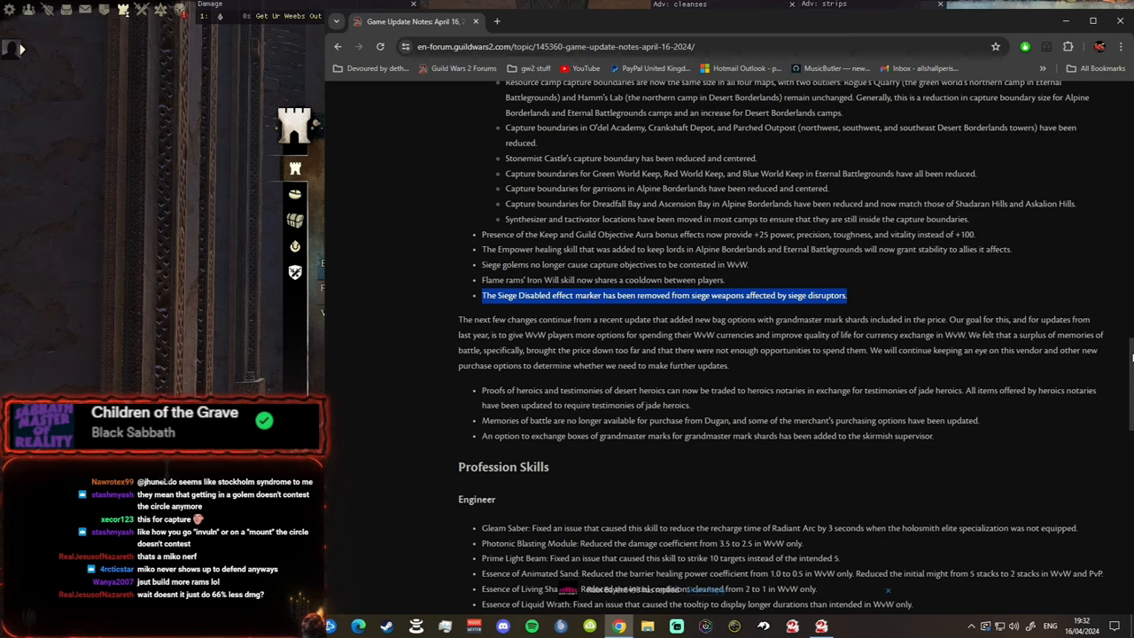
scroll(down, 3)
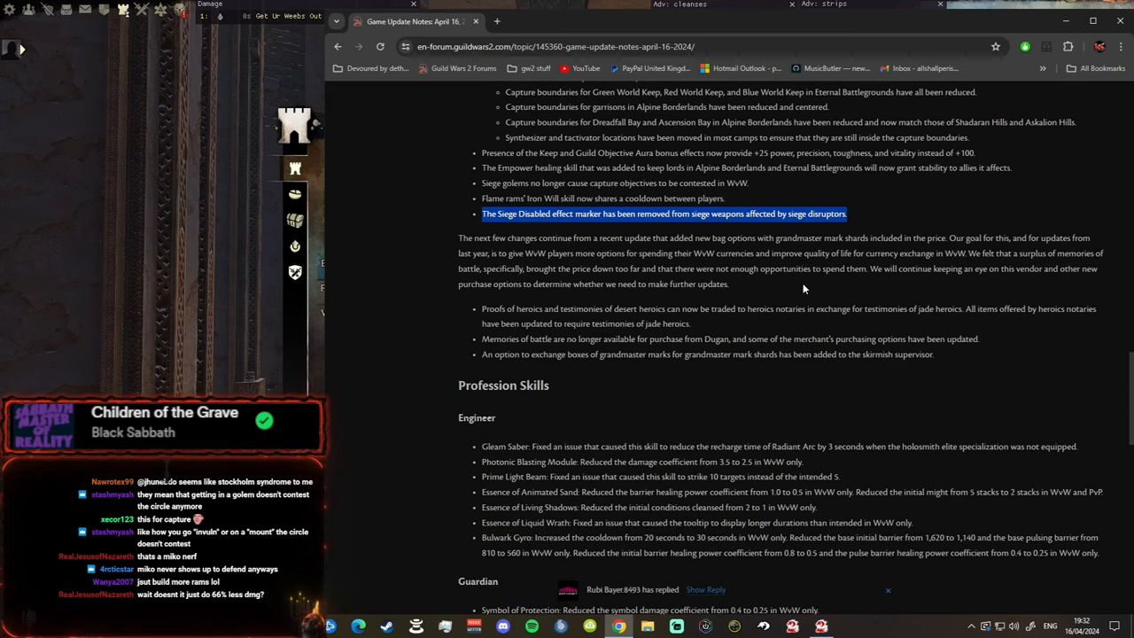
mouse_move(518, 264)
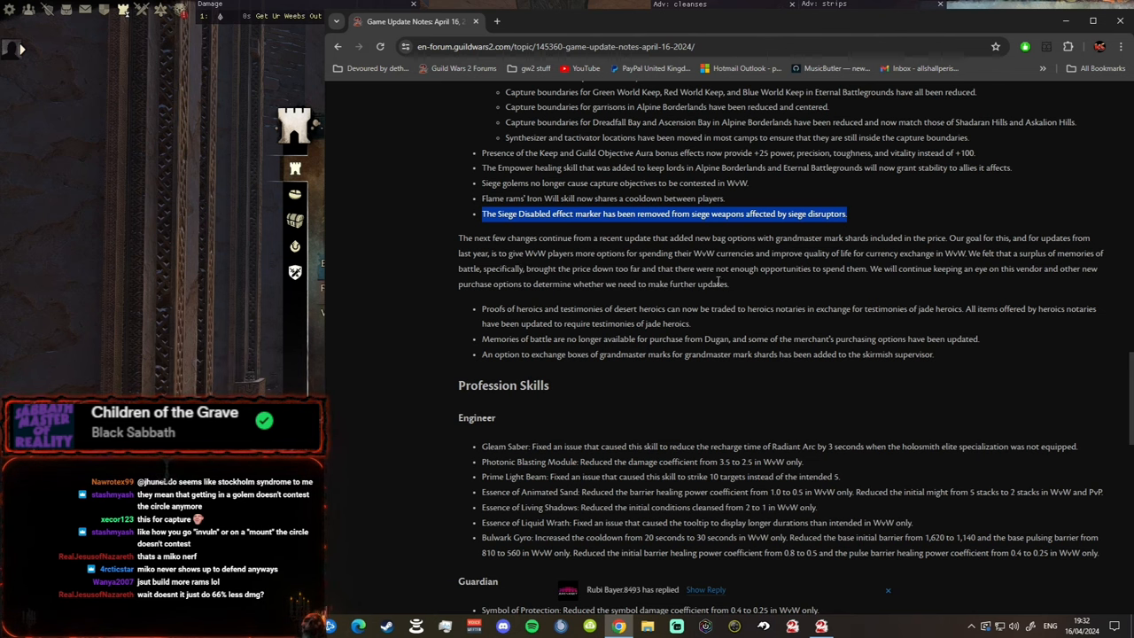
mouse_move(787, 257)
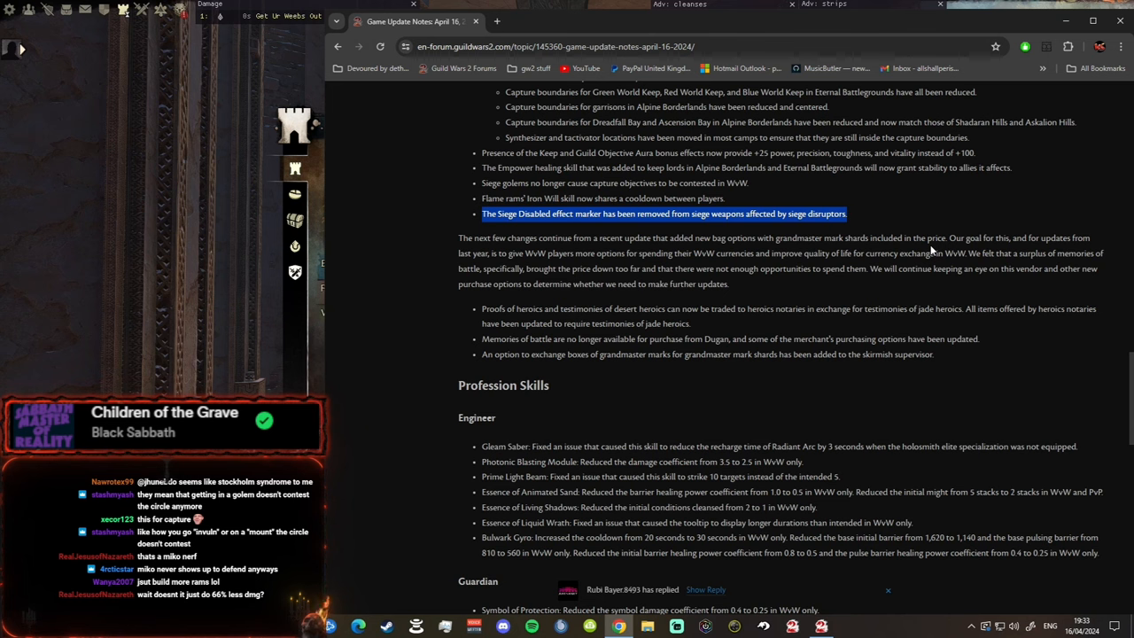
mouse_move(1031, 250)
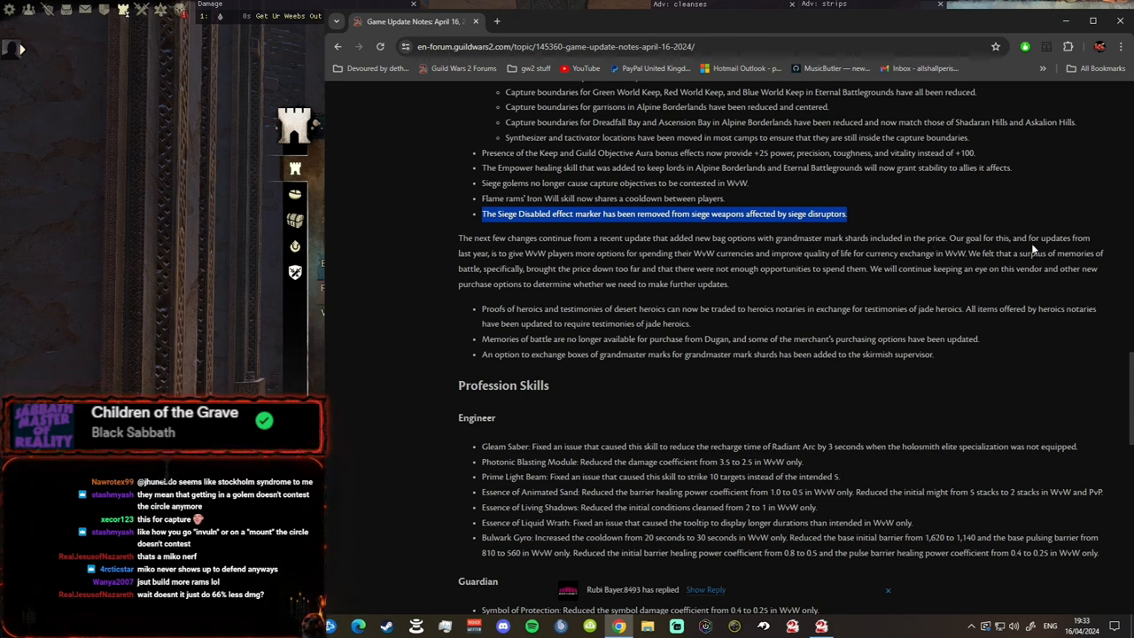
mouse_move(550, 257)
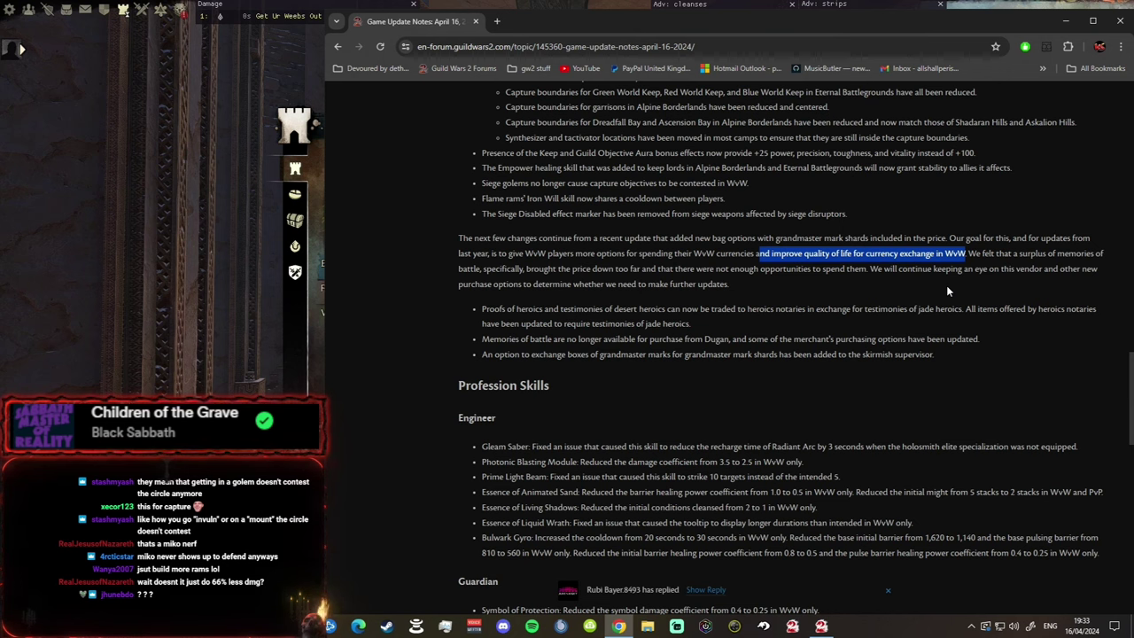
Step: Clear the earlier highlight and highlight the sentence about the memories of battle surplus
click(954, 291)
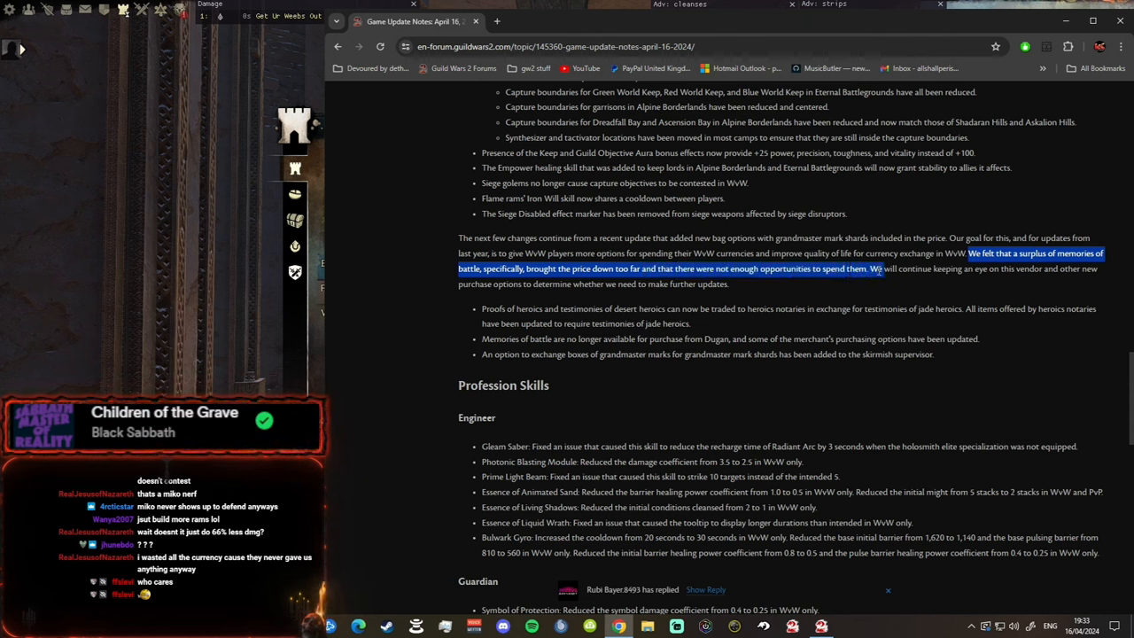
drag(884, 269, 588, 284)
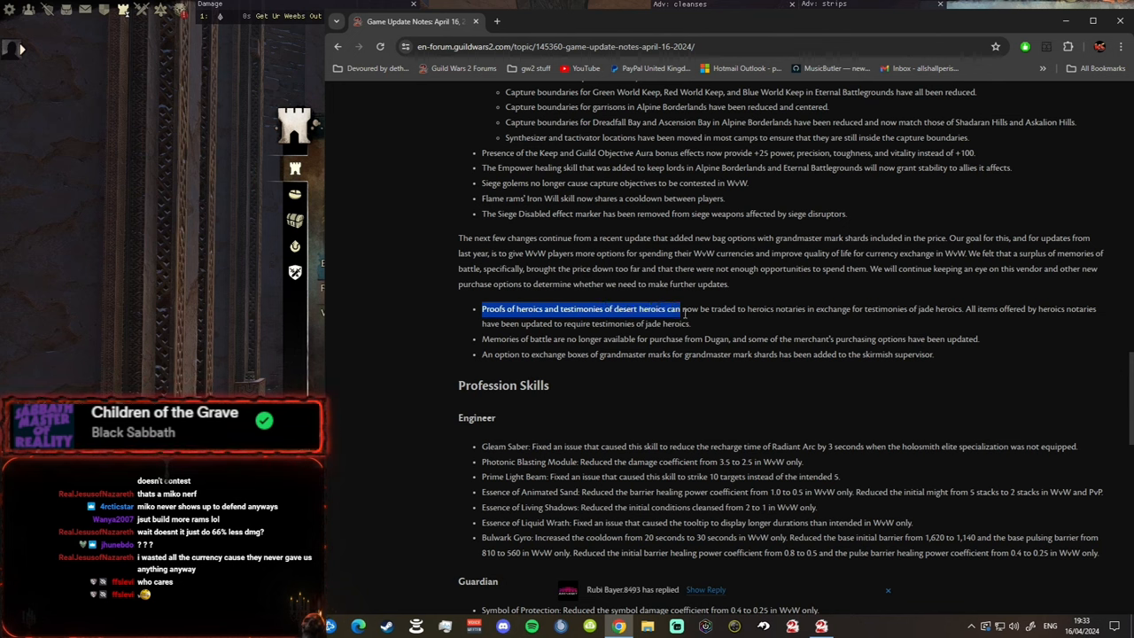
Step: Highlight the Proofs of heroics and testimonies exchange bullet
drag(683, 313, 794, 308)
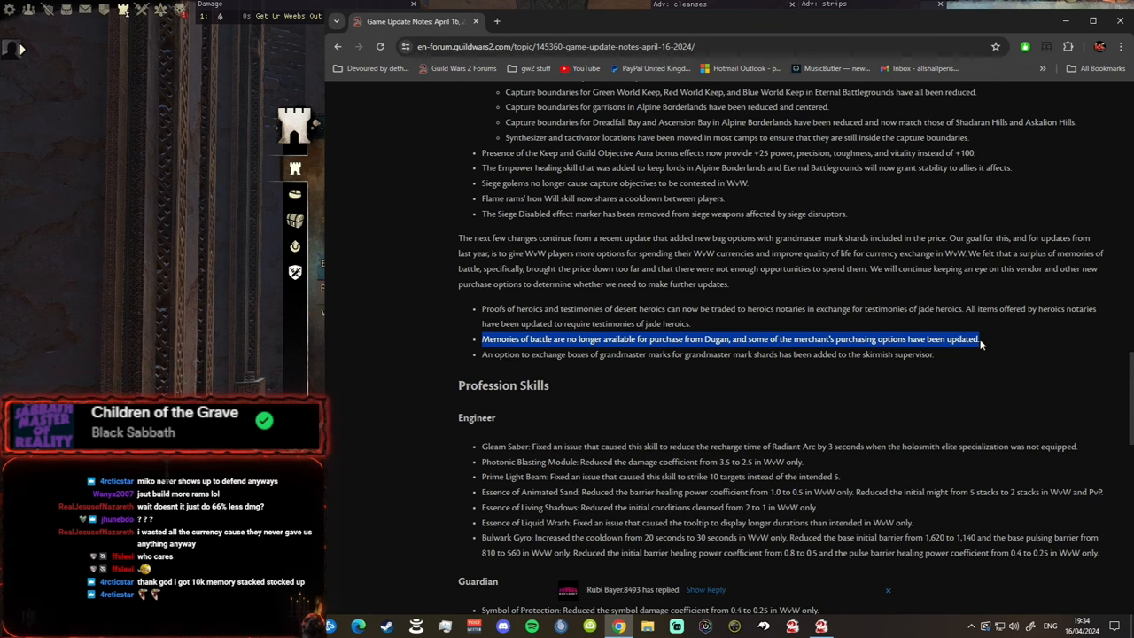
Step: Highlight the Dugan memories bullet through the grandmaster mark shard exchange bullet, then review the paragraph
drag(978, 344, 589, 354)
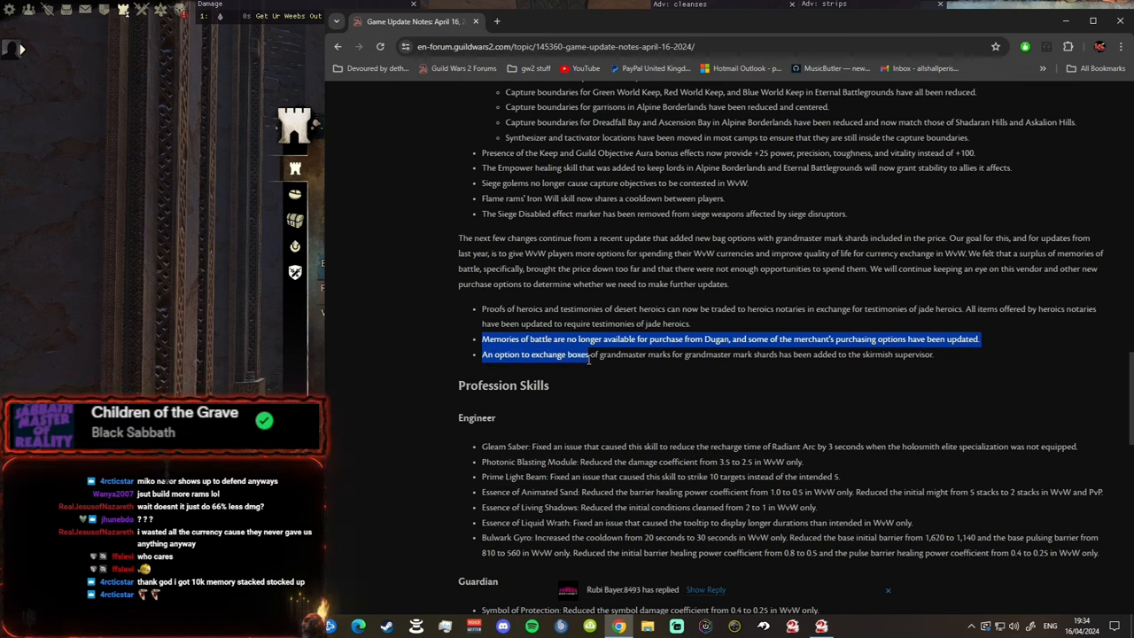
drag(592, 355, 726, 355)
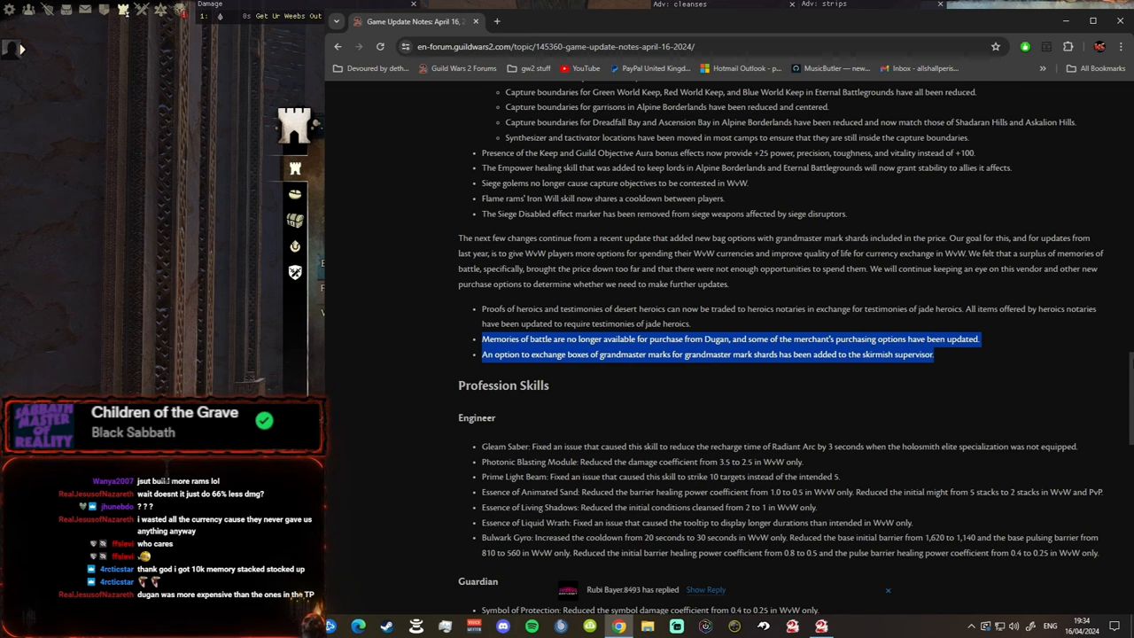
scroll(up, 3)
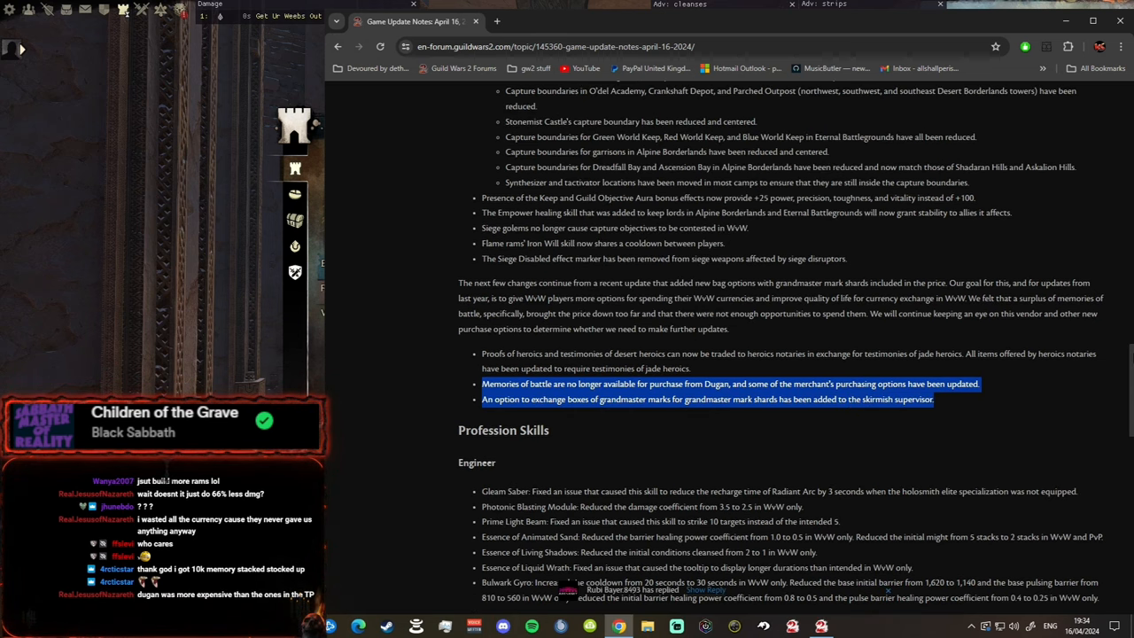
scroll(up, 3)
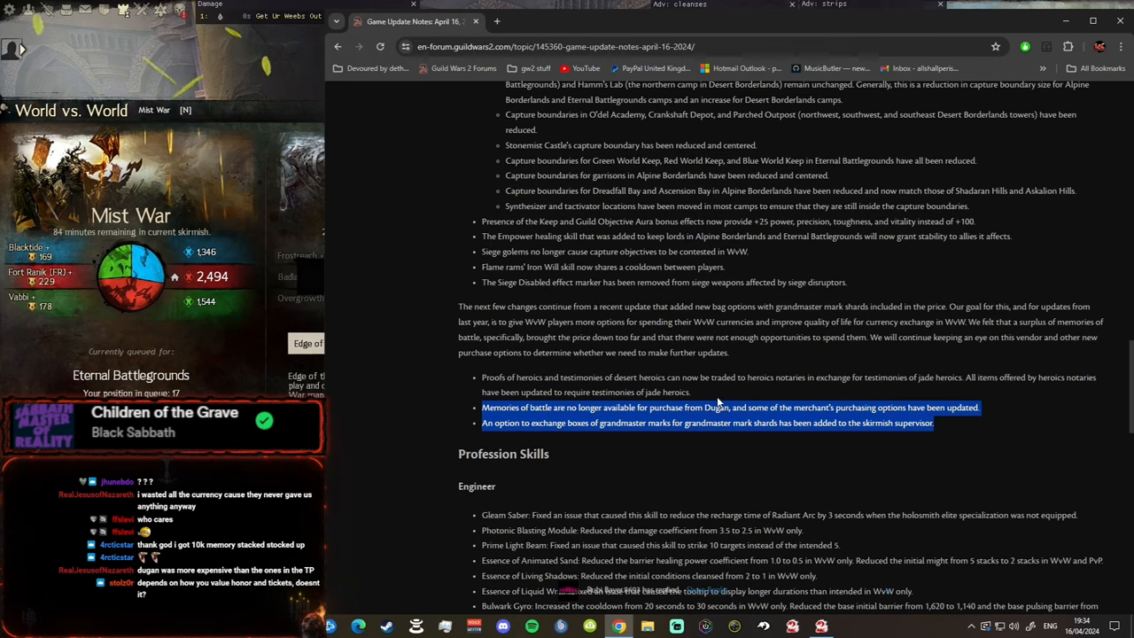
scroll(down, 3)
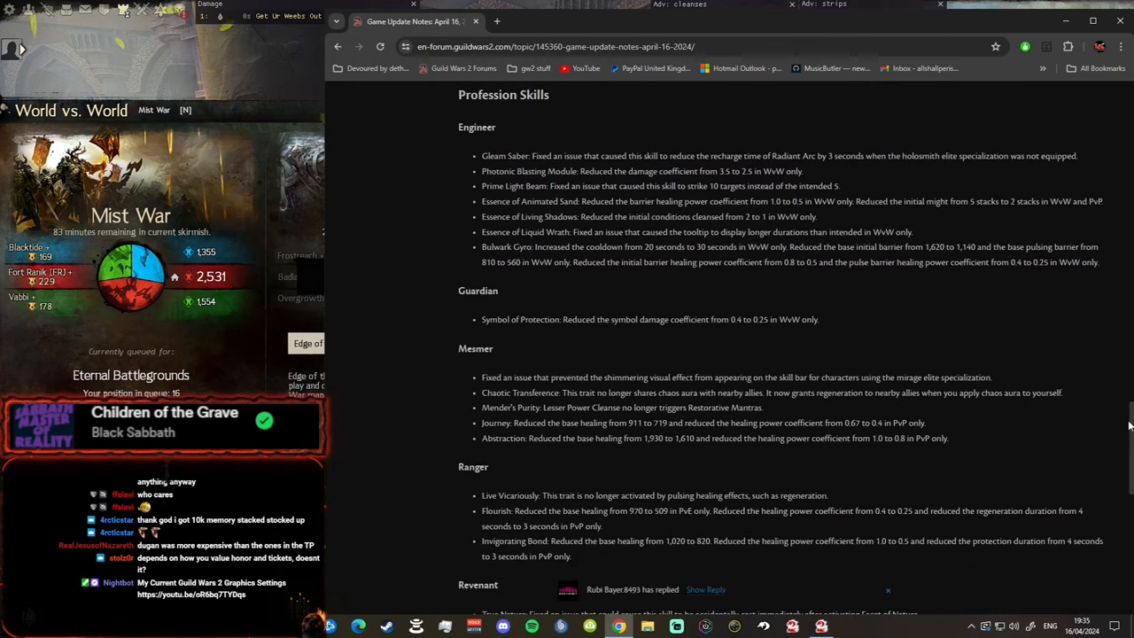
scroll(down, 3)
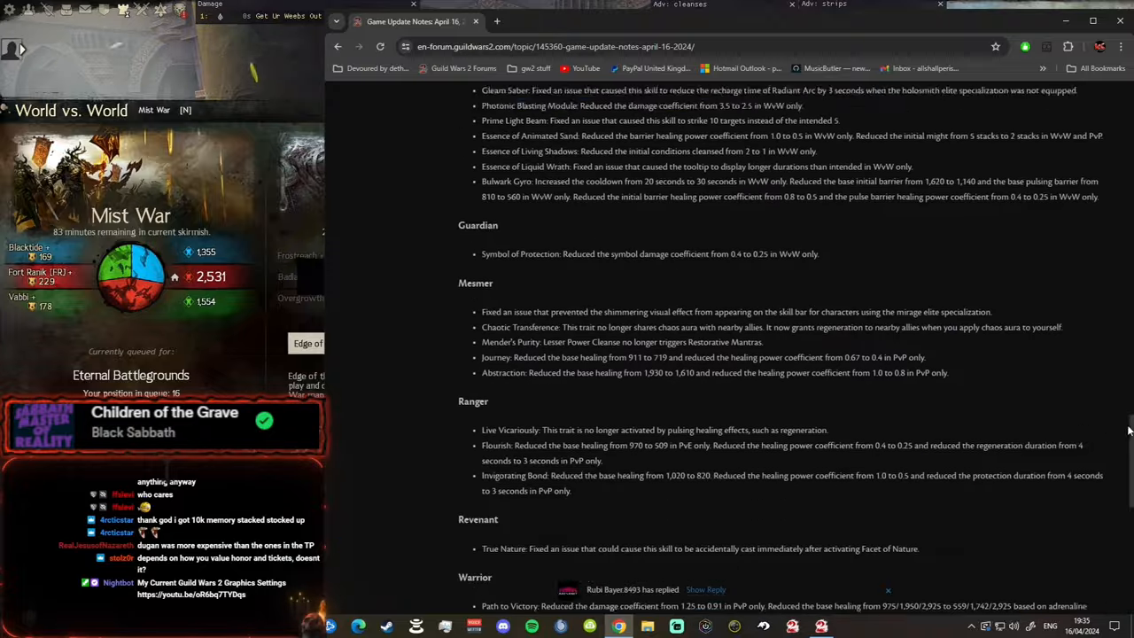
scroll(up, 3)
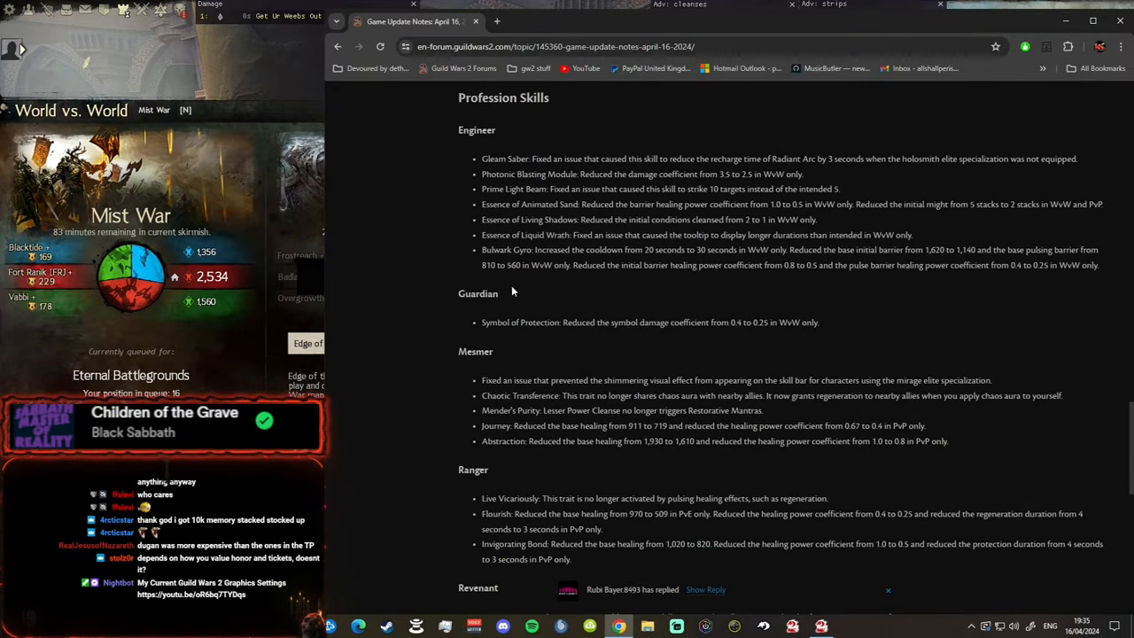
mouse_move(491, 279)
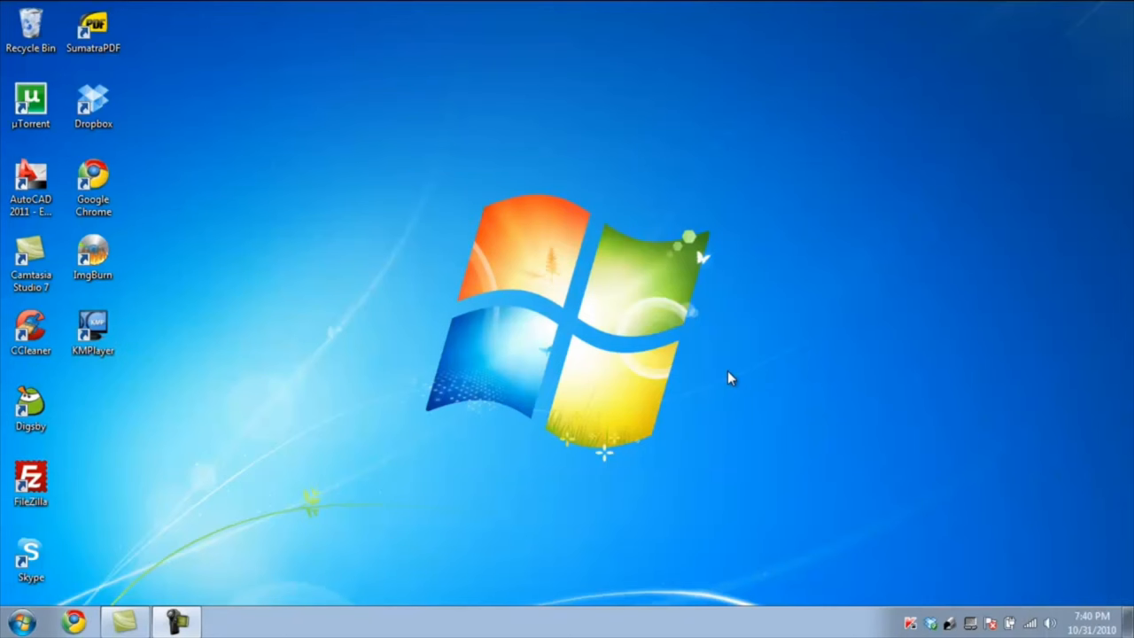
mouse_move(529, 376)
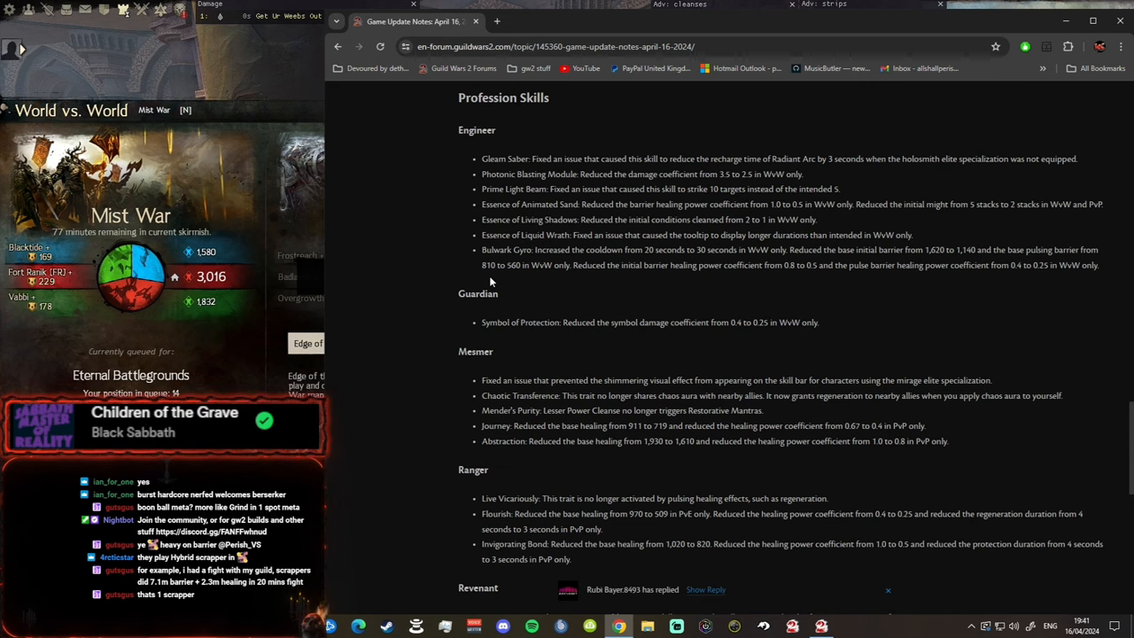
Step: Scroll the profession skill notes down until the Warrior heading appears after Revenant
scroll(down, 3)
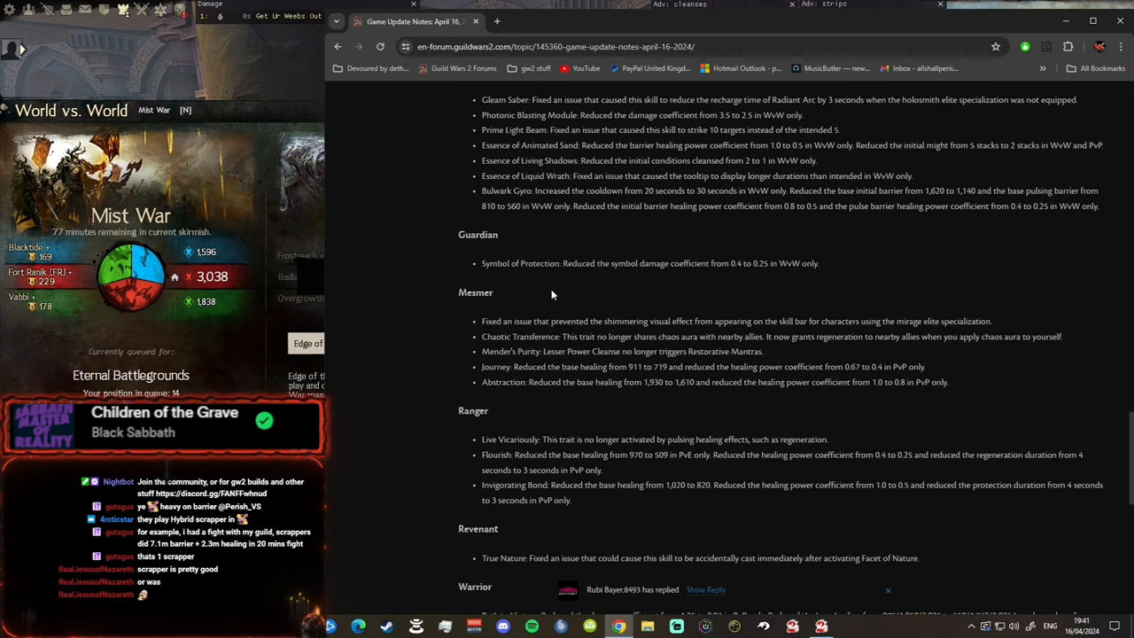
mouse_move(583, 296)
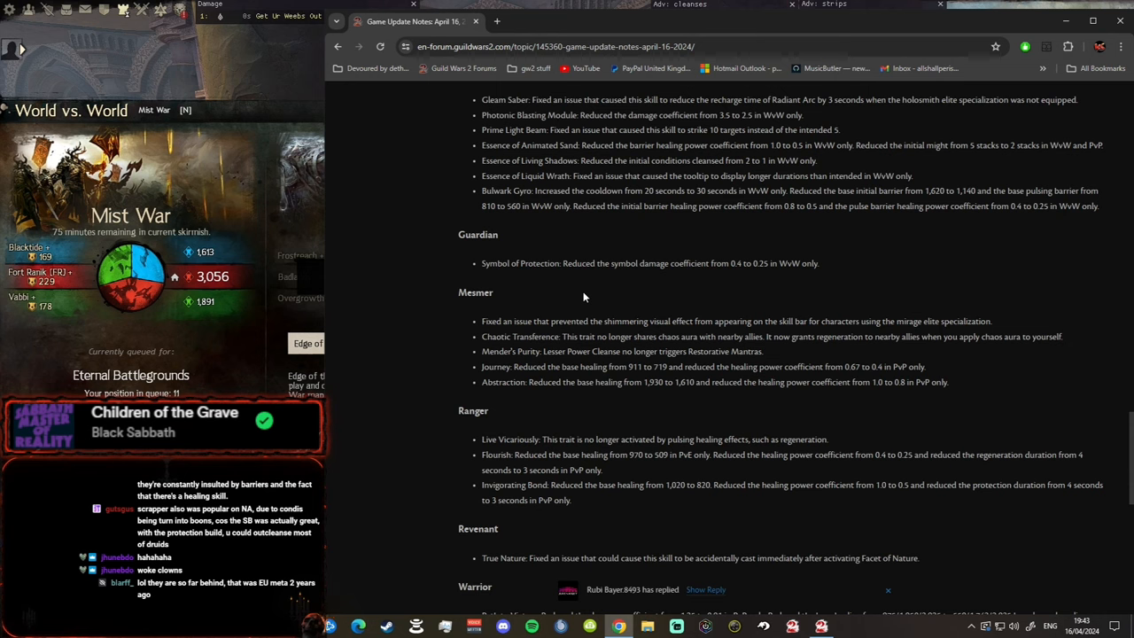
Step: Scroll to show the Warrior changes such as Path to Victory and Snap Pull at the page's end
scroll(down, 3)
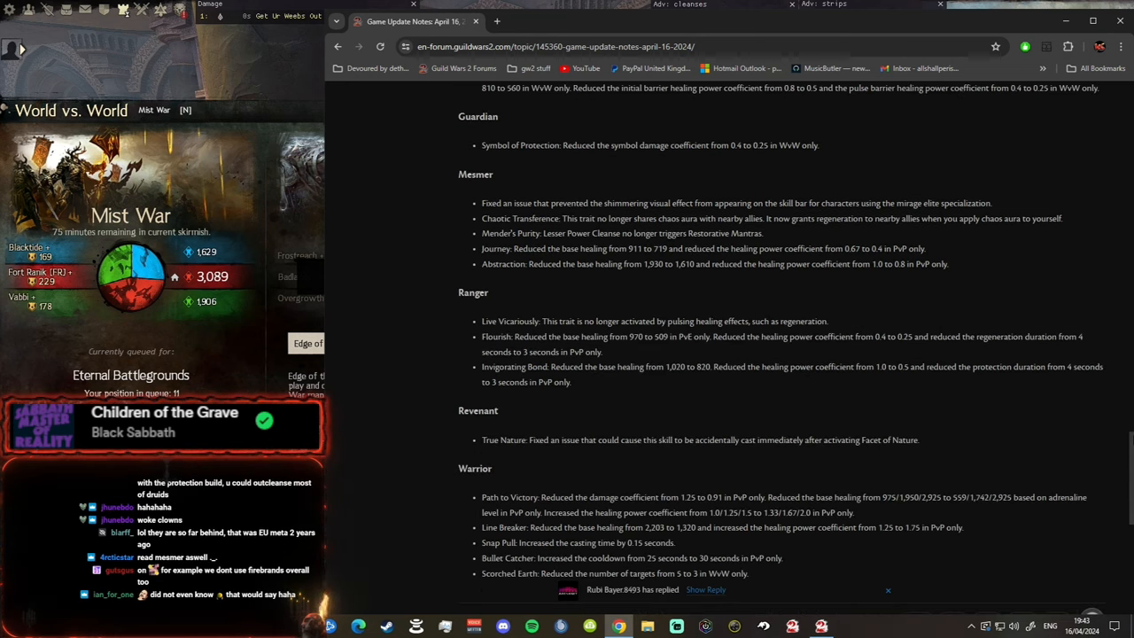
scroll(down, 3)
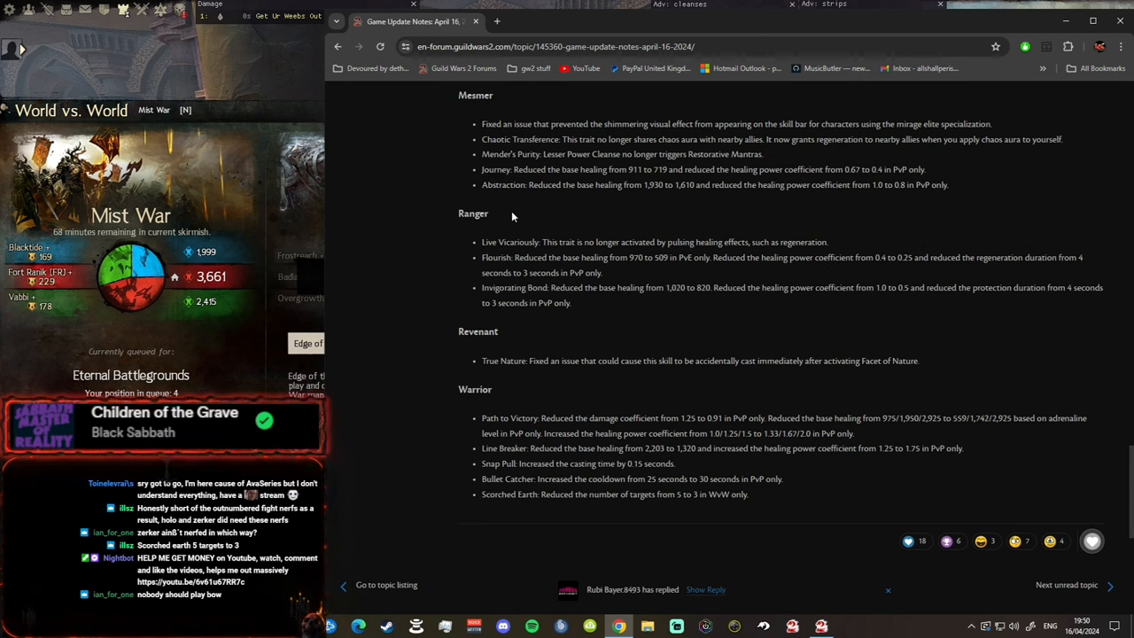
Step: Scroll past the Warrior section to the bottom of the April 16 update notes
scroll(down, 3)
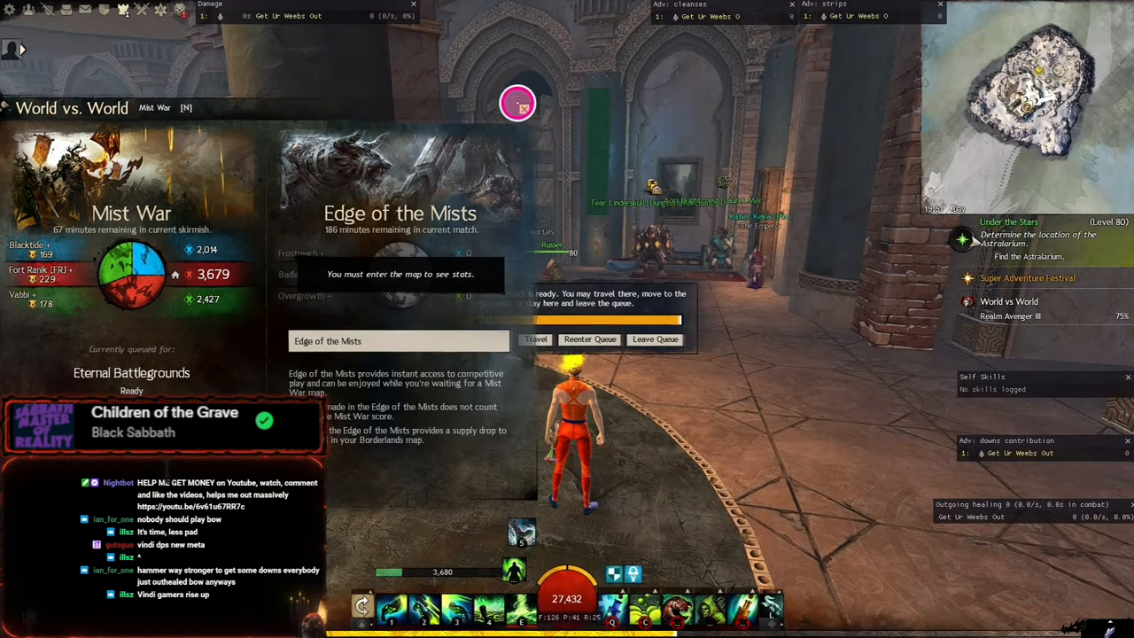
Step: Travel to the ready Eternal Battlegrounds map and close the Chrome update-notes window
click(535, 340)
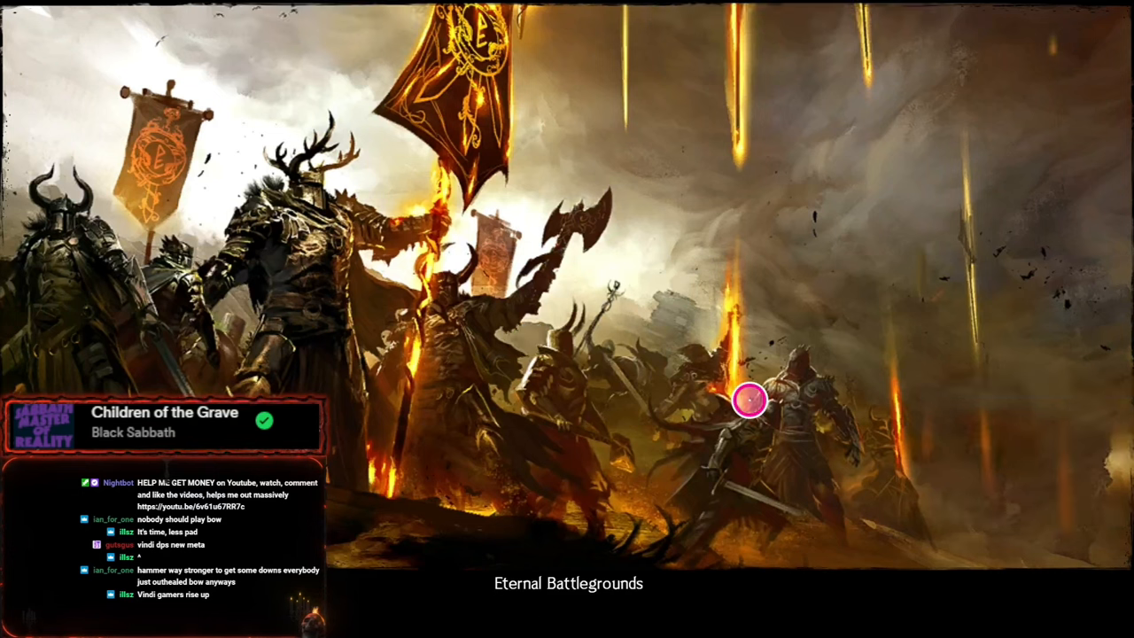
mouse_move(638, 345)
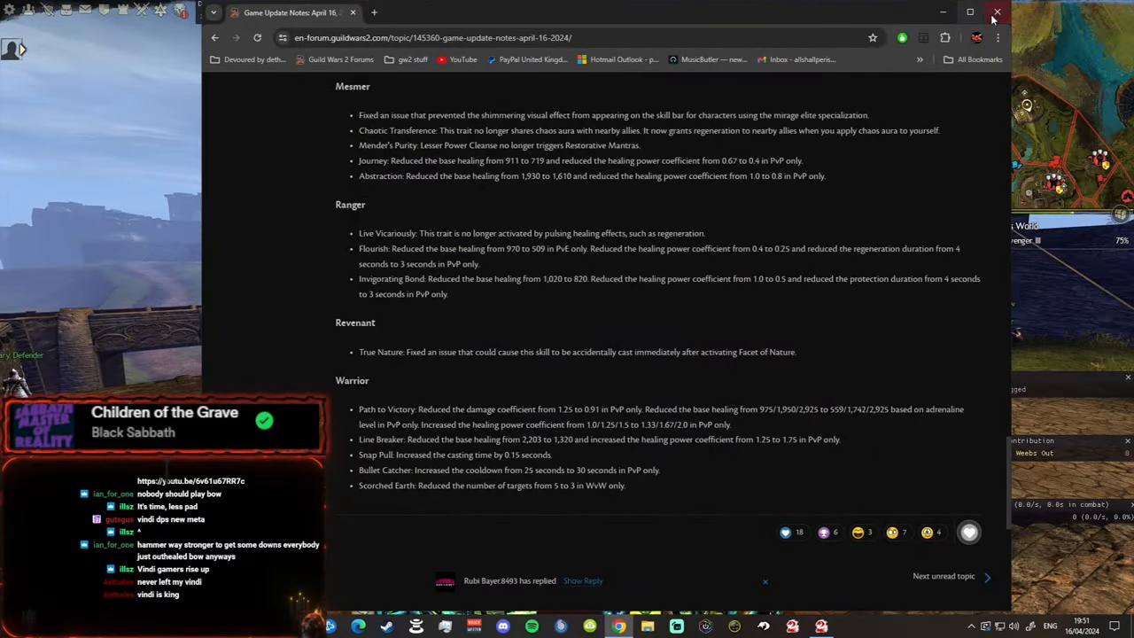
click(992, 12)
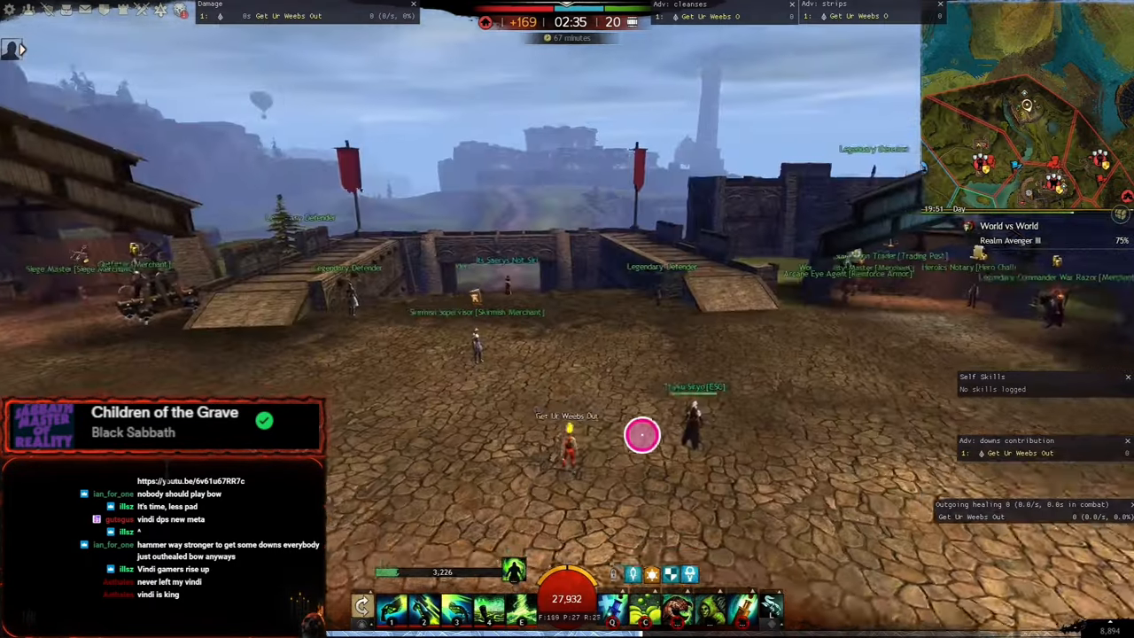